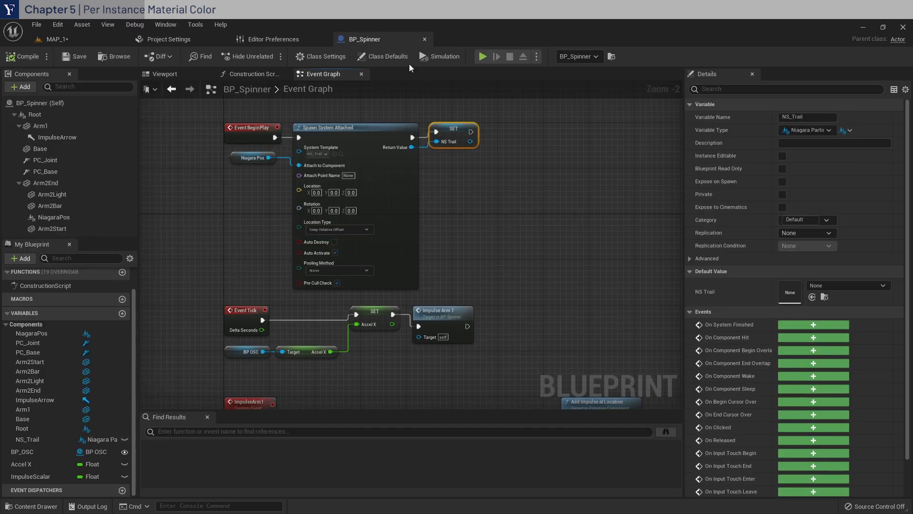
- Wire the Construction Script entry into a new Sequence node
{"action": "left_click", "coordinate": [253, 74]}
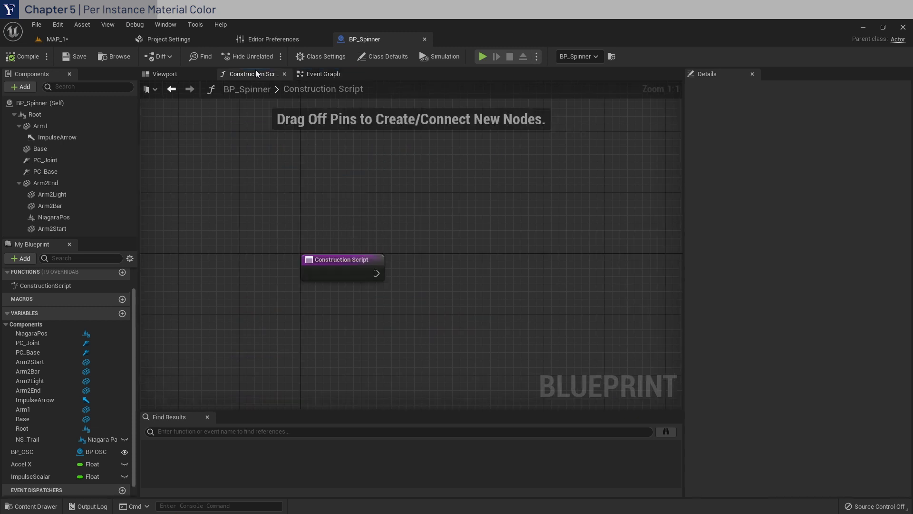
{"action": "left_click_drag", "start_coordinate": [342, 259], "coordinate": [270, 207]}
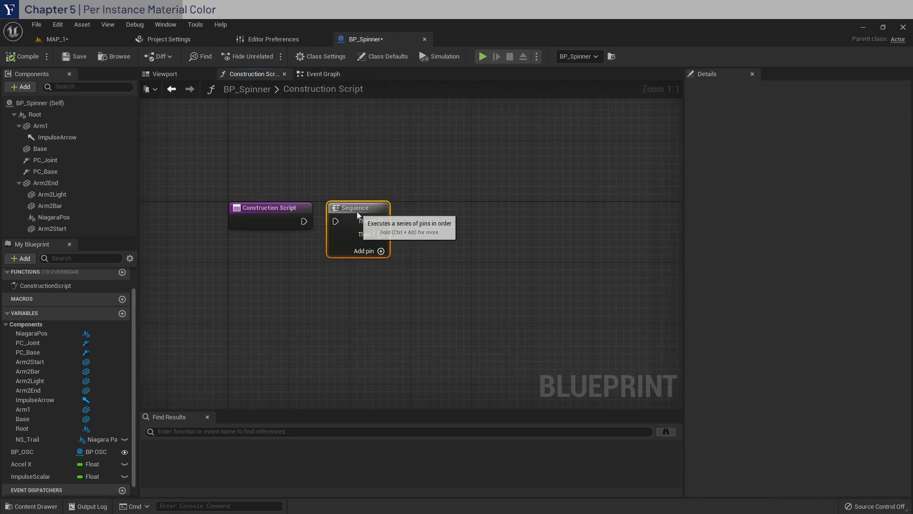
{"action": "left_click_drag", "start_coordinate": [304, 220], "coordinate": [335, 220]}
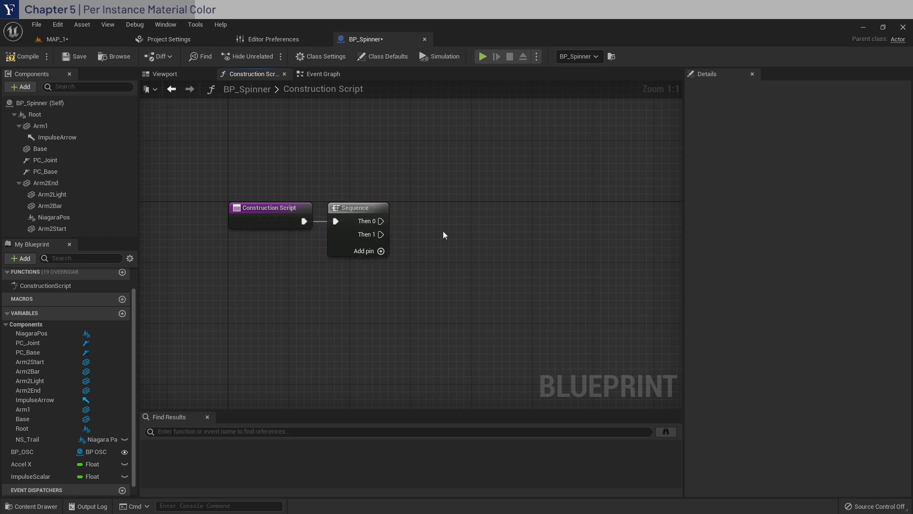
{"action": "left_click", "coordinate": [50, 206]}
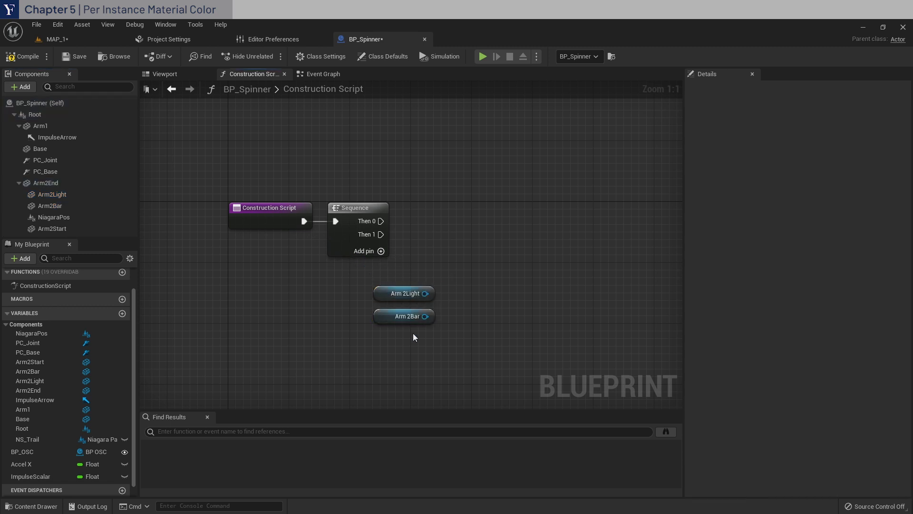
- Add a Create Dynamic Material Instance node targeting Arm2Bar from the Sequence's first output
{"action": "left_click_drag", "start_coordinate": [404, 316], "coordinate": [434, 247]}
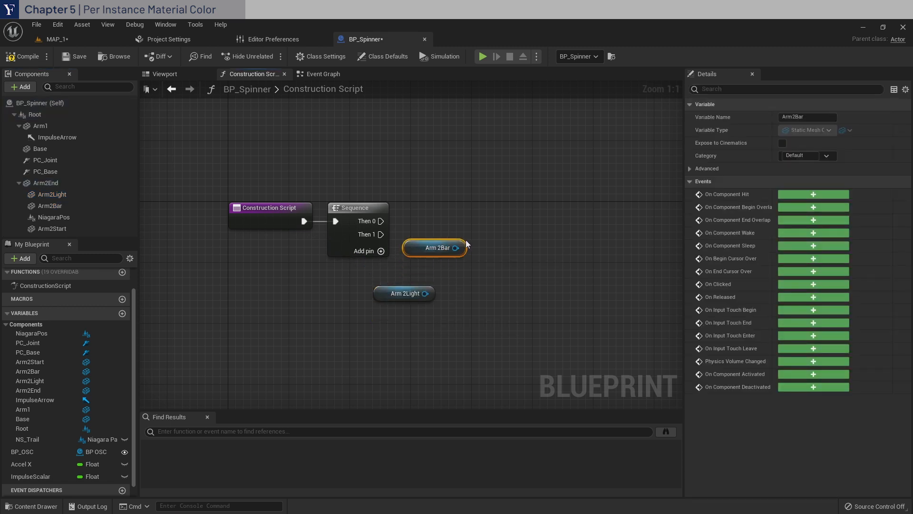
{"action": "type", "text": "dynamic"}
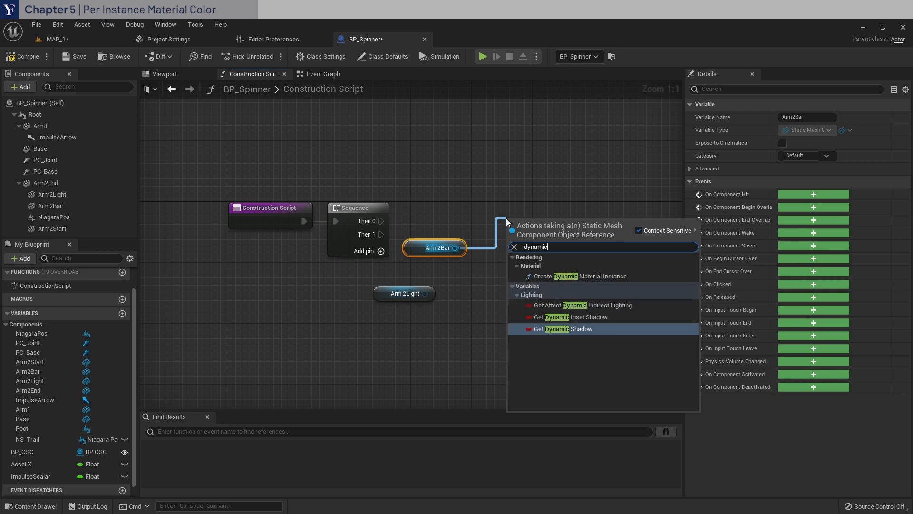
{"action": "left_click", "coordinate": [577, 276]}
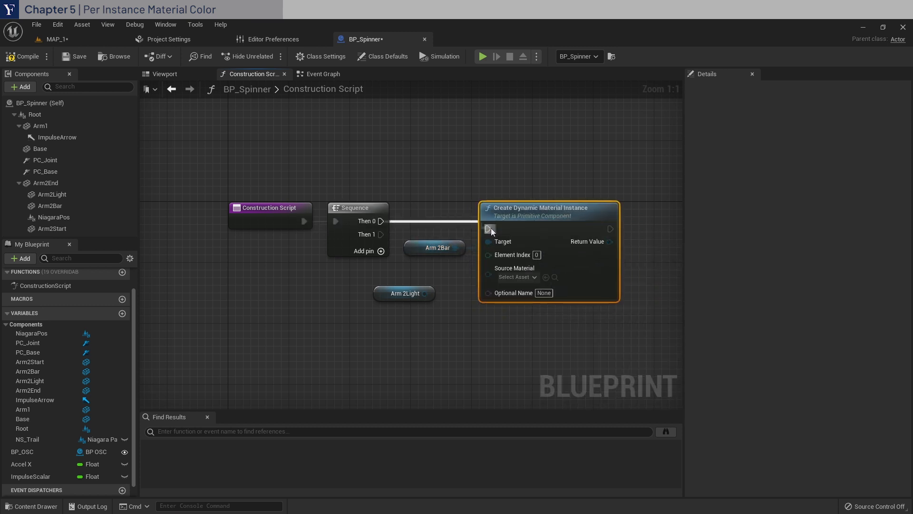
{"action": "left_click", "coordinate": [514, 276]}
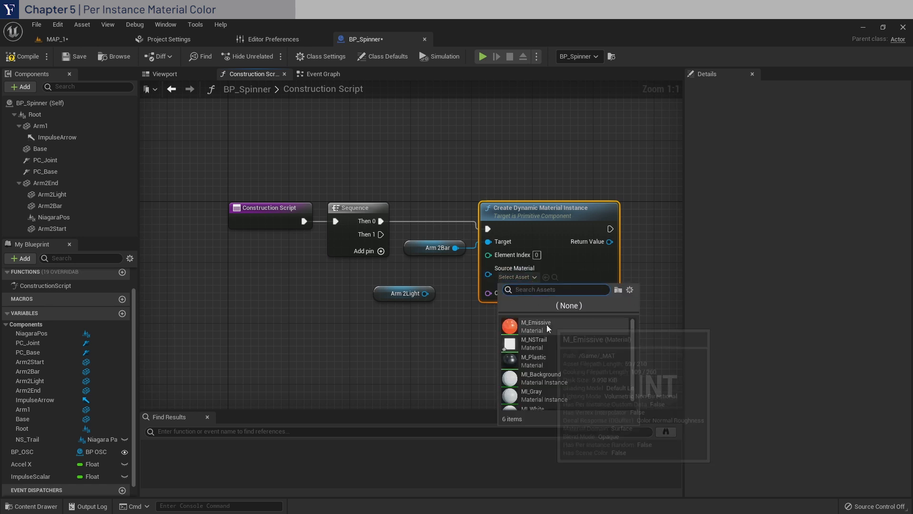
- Use M_Emissive as source material and promote the instance to variable M_Arm2Bar
{"action": "left_click", "coordinate": [534, 323]}
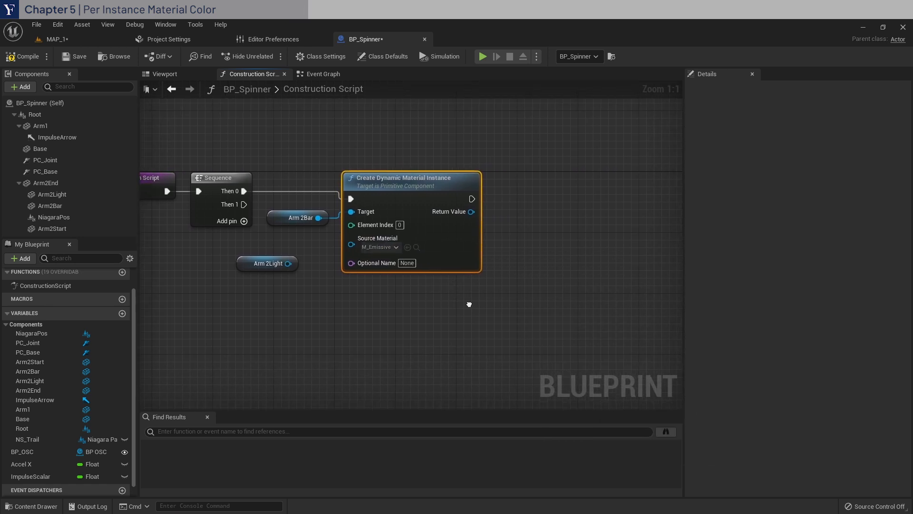
{"action": "left_click_drag", "start_coordinate": [477, 196], "coordinate": [461, 190]}
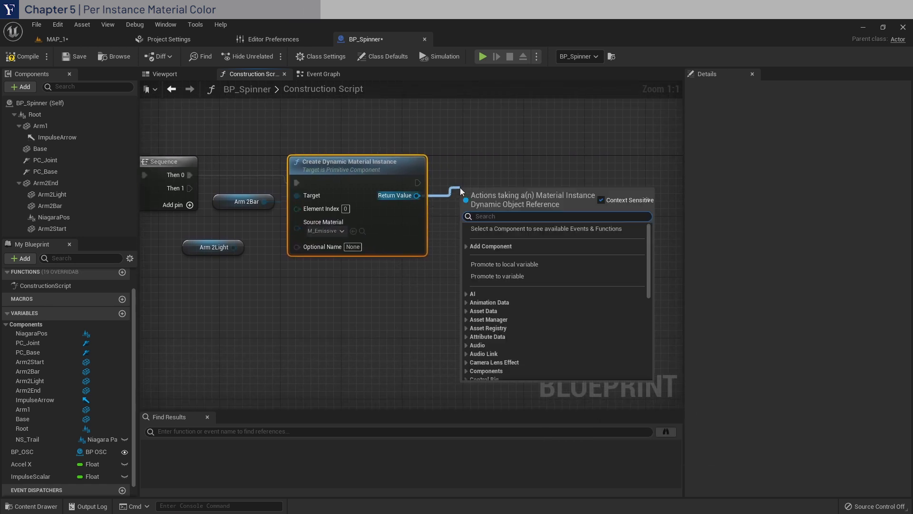
{"action": "left_click", "coordinate": [496, 276]}
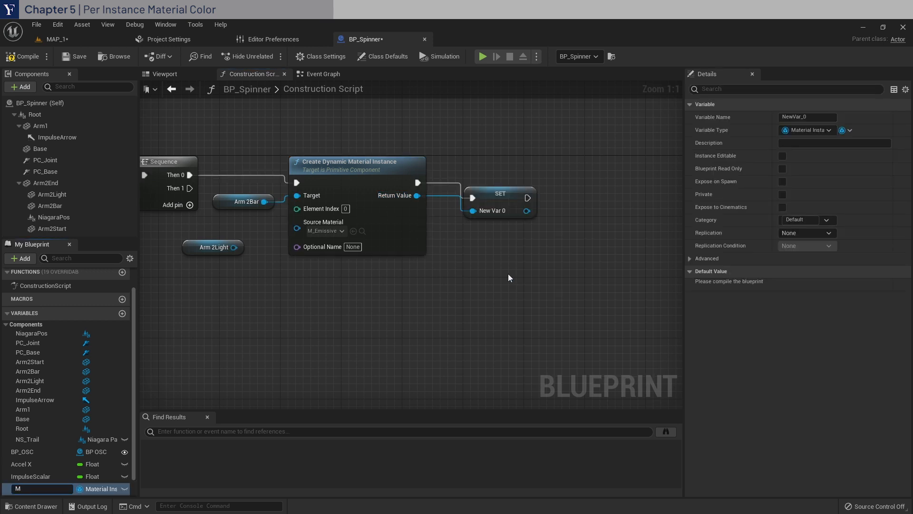
{"action": "type", "text": "M_Arm2Bar"}
{"action": "type", "text": "s"}
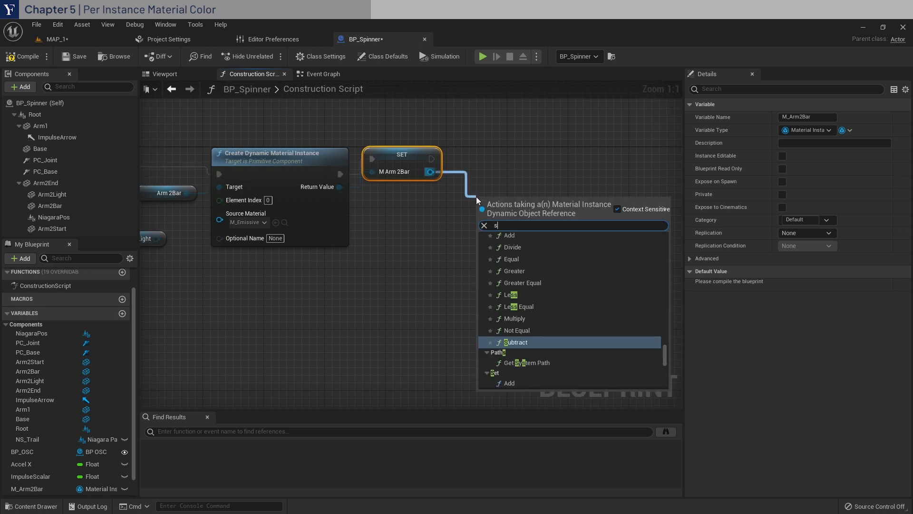
- Add a Set Vector Parameter Value node for Color from the material instance
{"action": "type", "text": "et vector"}
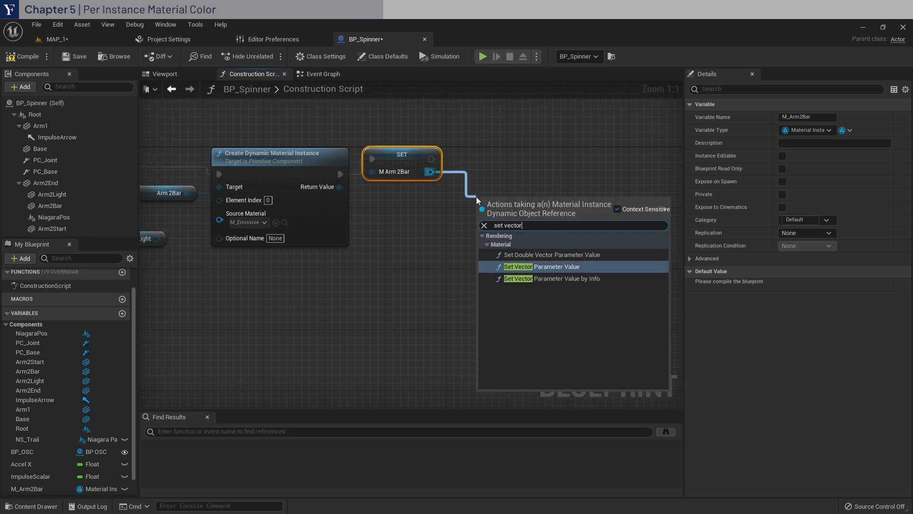
{"action": "left_click", "coordinate": [536, 266]}
{"action": "type", "text": "Color"}
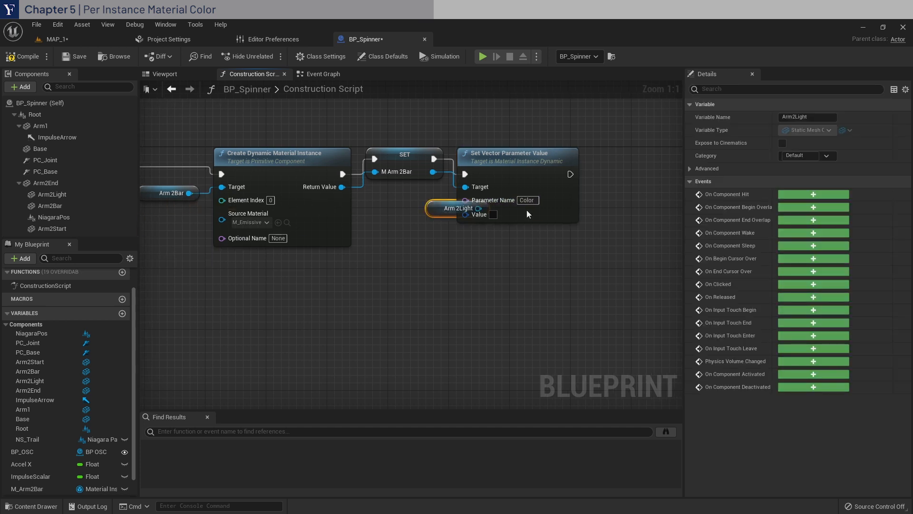
- Give Arm2Light its own dynamic material instance setting Color from a new SpinnerColor variable
{"action": "left_click_drag", "start_coordinate": [478, 208], "coordinate": [521, 178]}
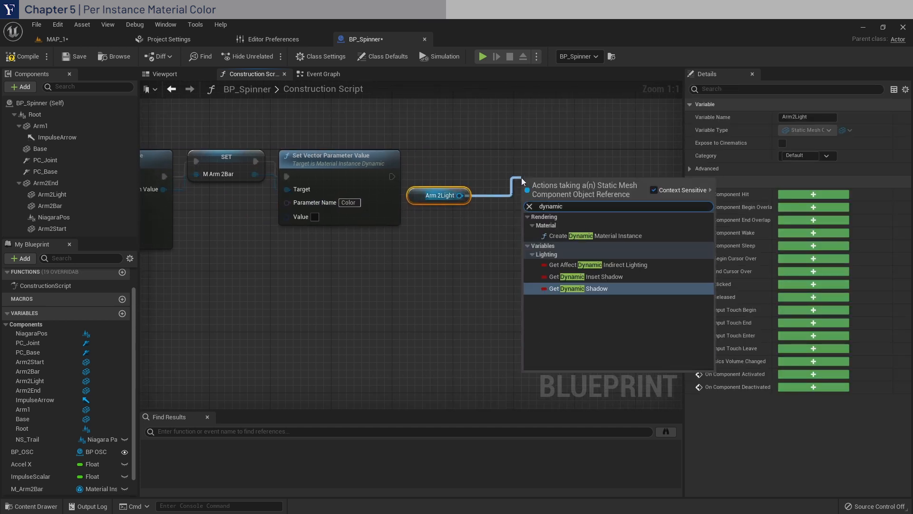
{"action": "left_click", "coordinate": [593, 235]}
{"action": "type", "text": "M_Arm2Light"}
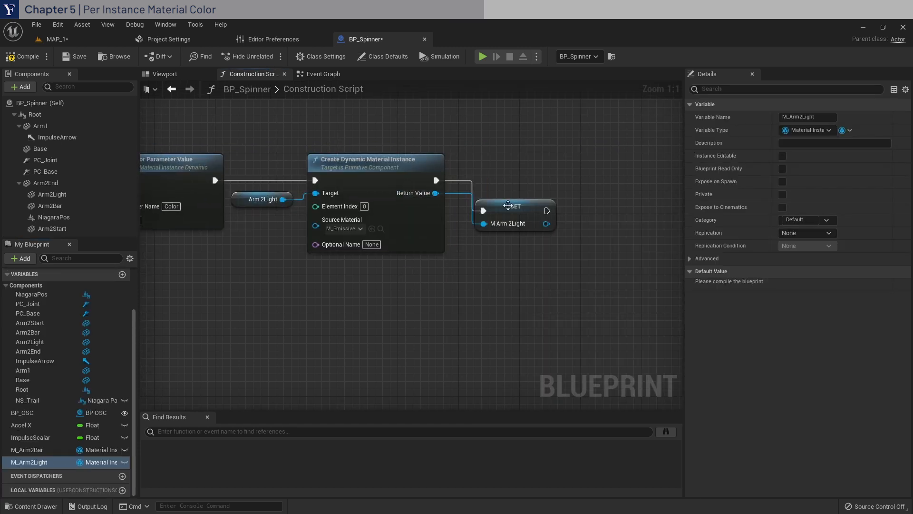
{"action": "type", "text": "set vec"}
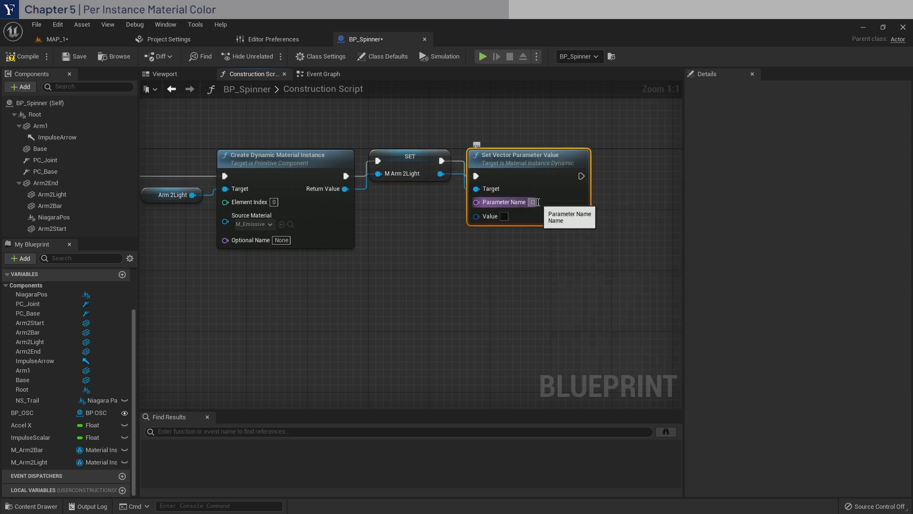
{"action": "type", "text": "Color"}
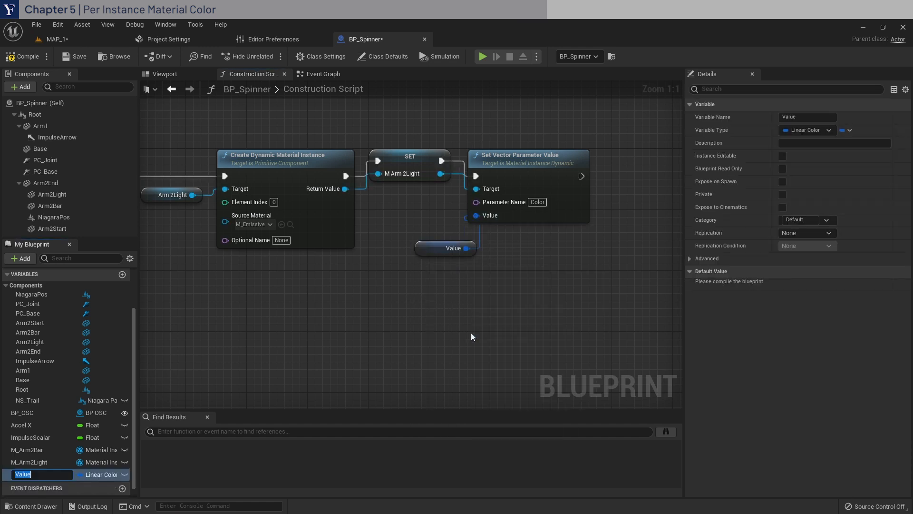
{"action": "type", "text": "SpinnerColor"}
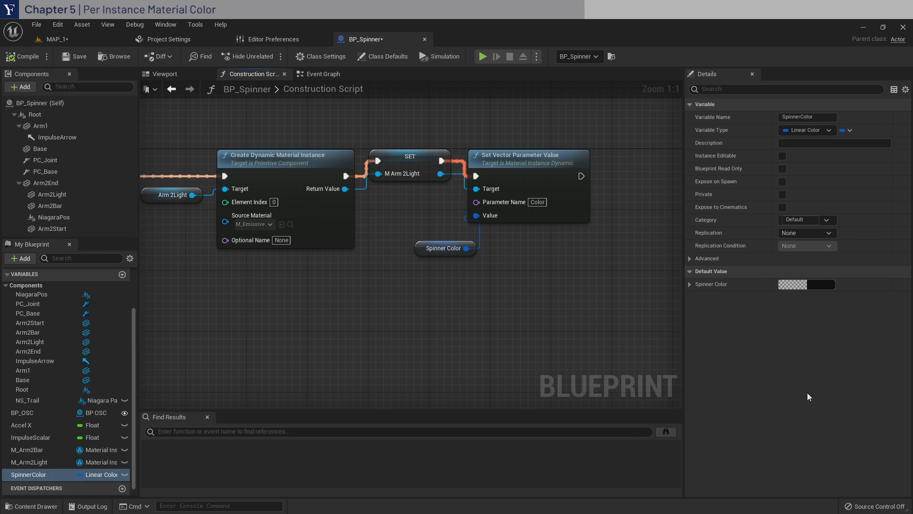
- Set SpinnerColor's default value to red (FF0000)
{"action": "left_click", "coordinate": [806, 285]}
{"action": "type", "text": "1"}
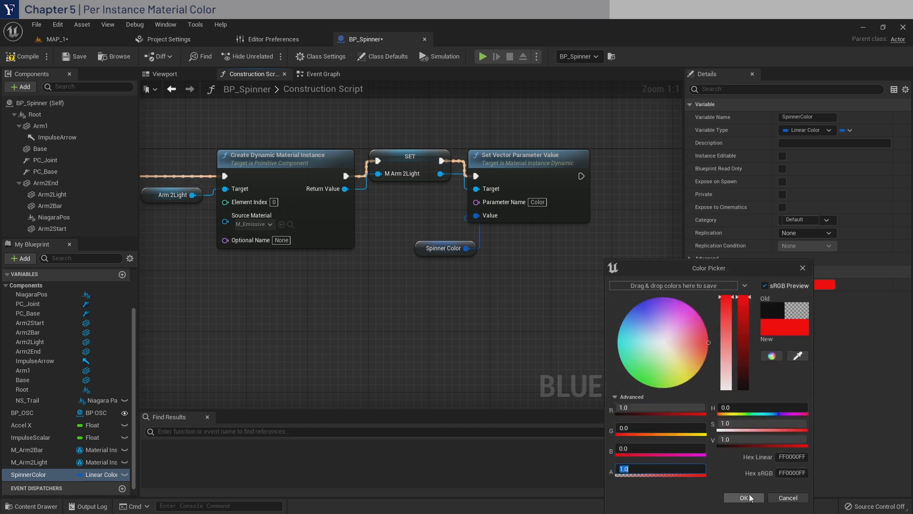
{"action": "left_click", "coordinate": [744, 498]}
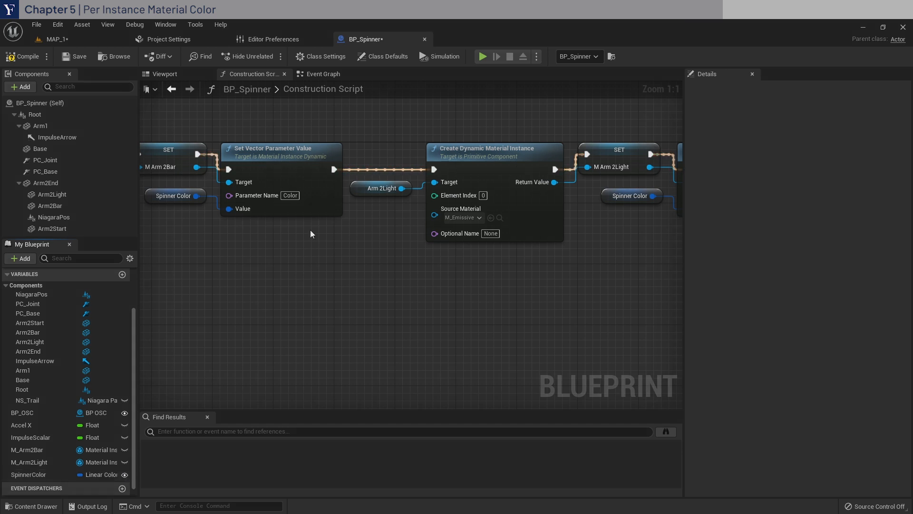
- In the Event Graph, add a Set Color Parameter node from the NS Trail variable
{"action": "left_click", "coordinate": [322, 75]}
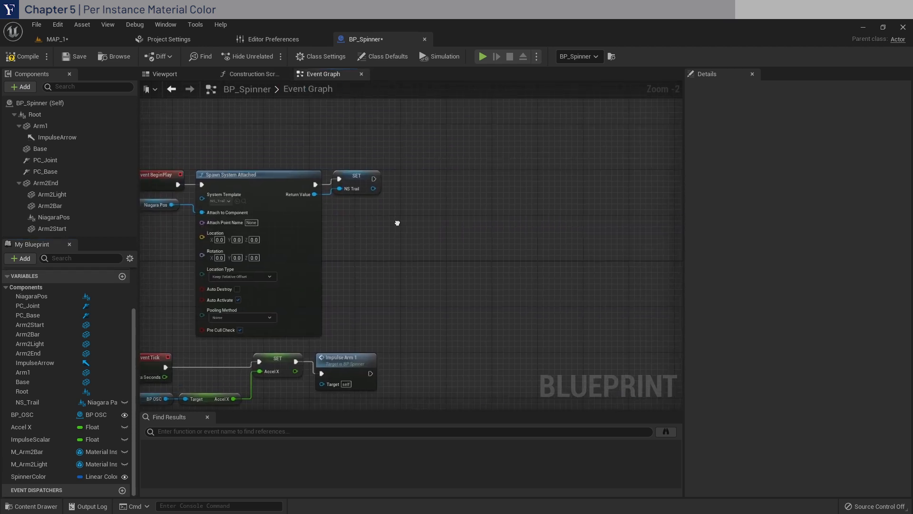
{"action": "left_click_drag", "start_coordinate": [378, 188], "coordinate": [372, 227]}
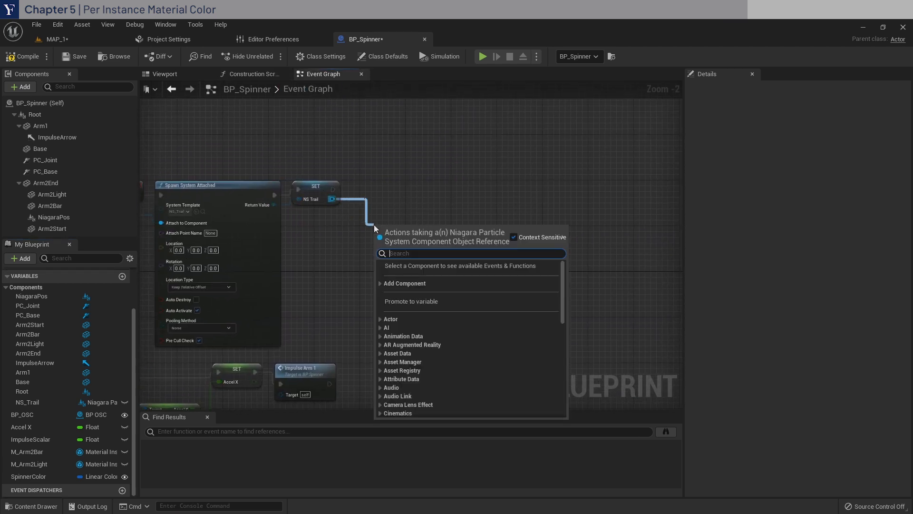
{"action": "type", "text": "set color"}
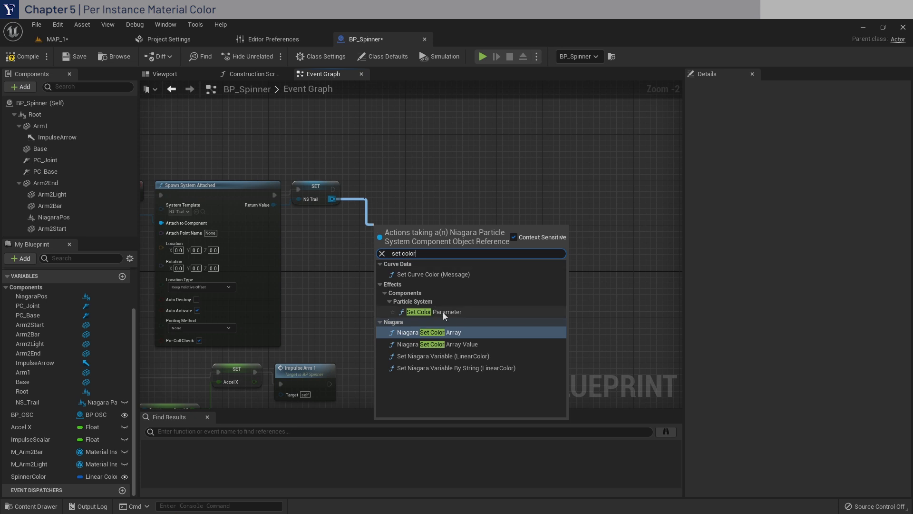
{"action": "left_click", "coordinate": [433, 312]}
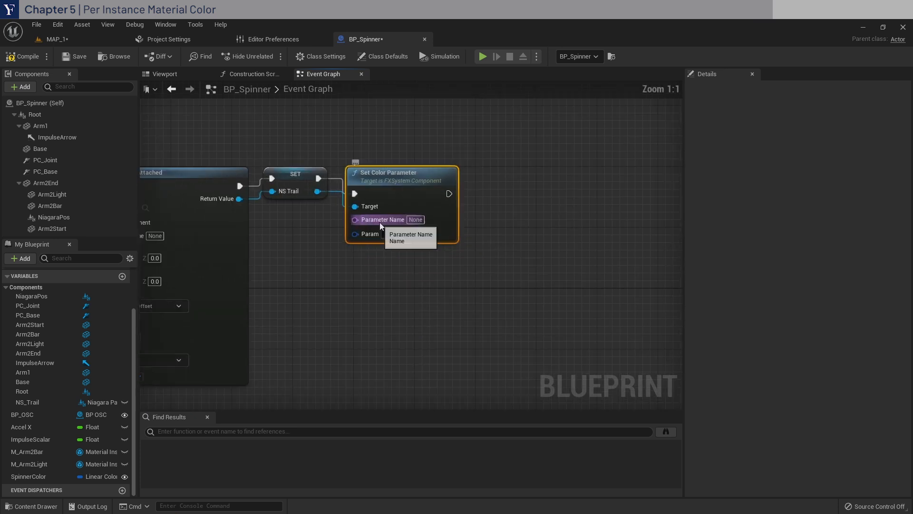
- Name the parameter Color, feed it Spinner Color, and save the blueprint
{"action": "type", "text": "Col"}
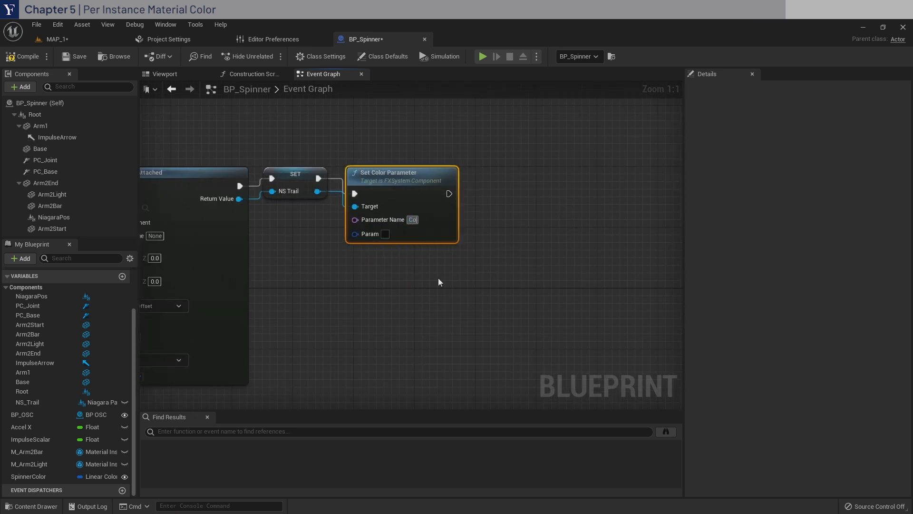
{"action": "type", "text": "Color"}
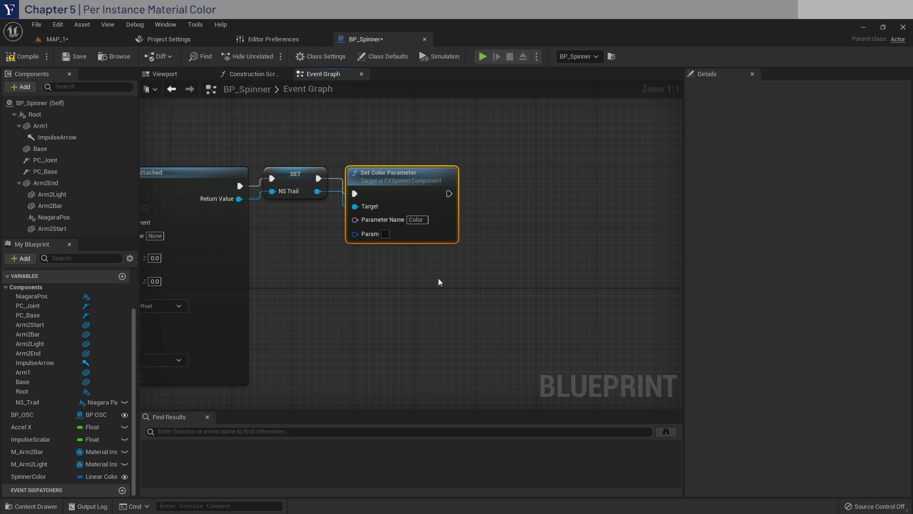
{"action": "left_click", "coordinate": [28, 475]}
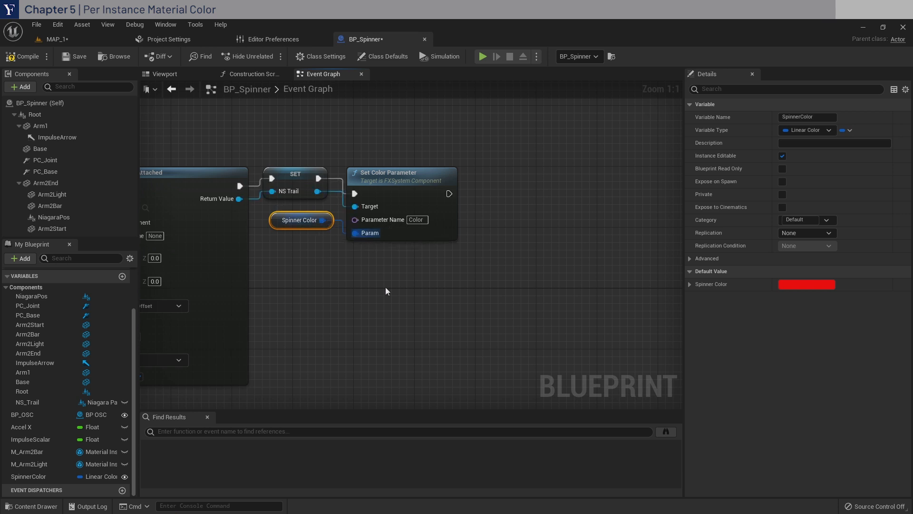
{"action": "mouse_move", "coordinate": [78, 56]}
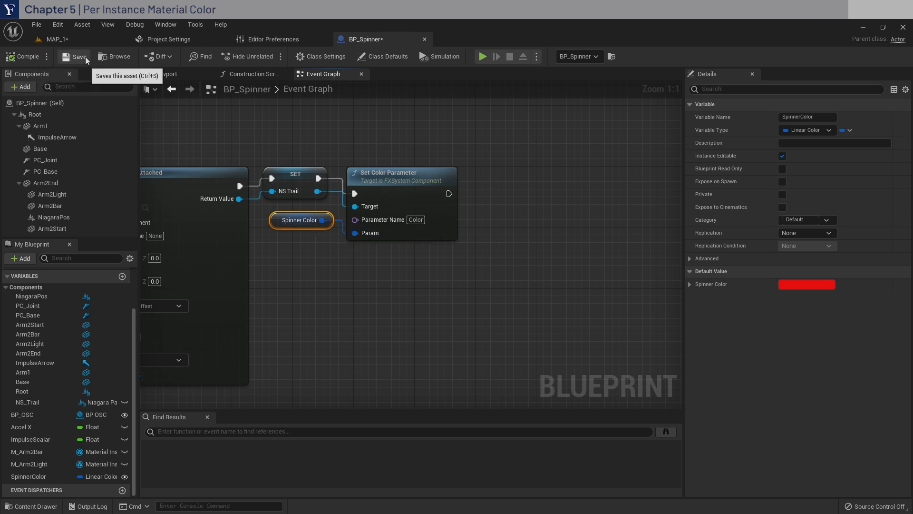
{"action": "left_click", "coordinate": [54, 39]}
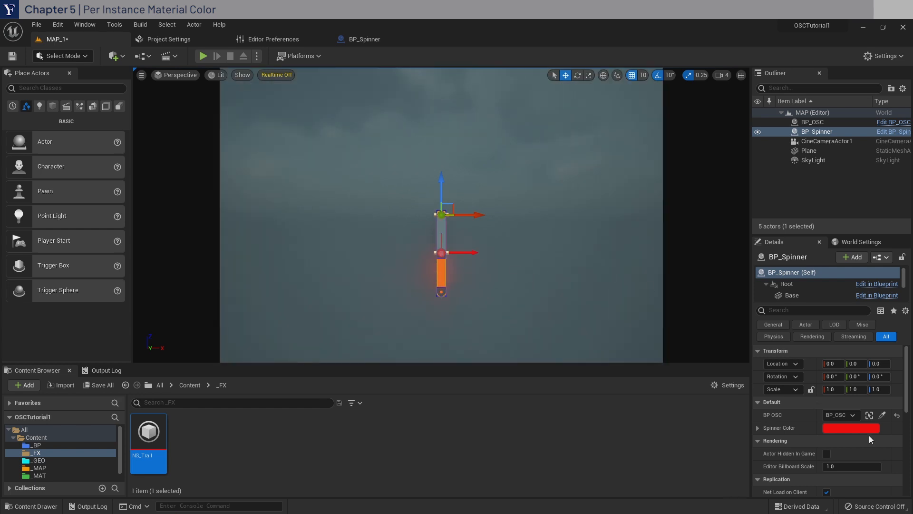
{"action": "left_click", "coordinate": [849, 428]}
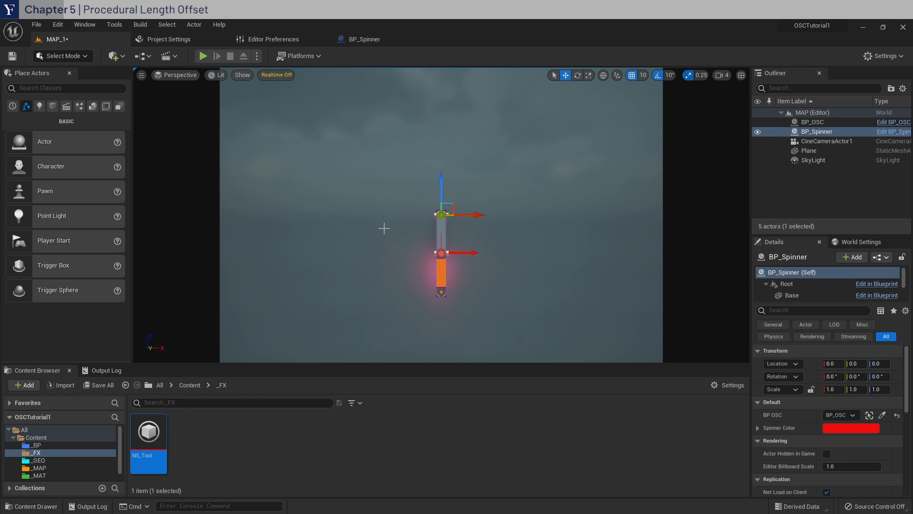
{"action": "left_click", "coordinate": [364, 39]}
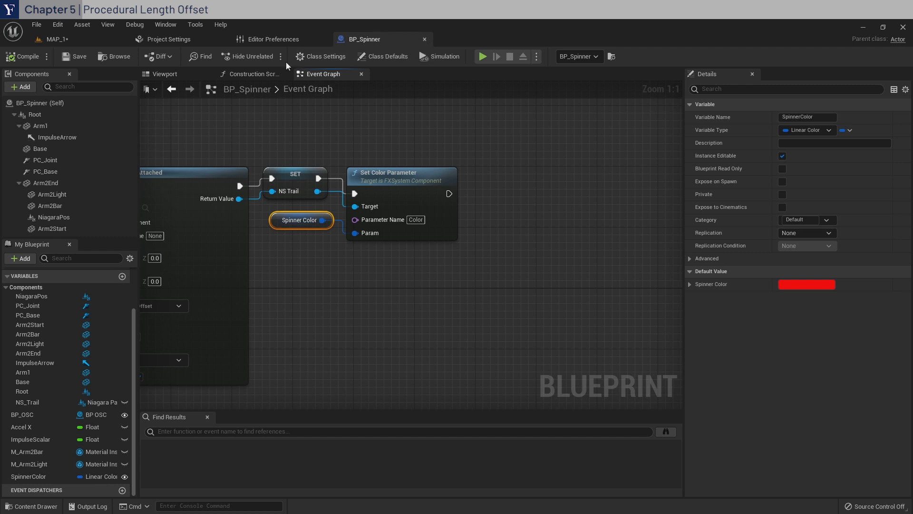
- In the blueprint viewport, lengthen the orange Arm2Bar by raising its Z scale
{"action": "left_click", "coordinate": [164, 75]}
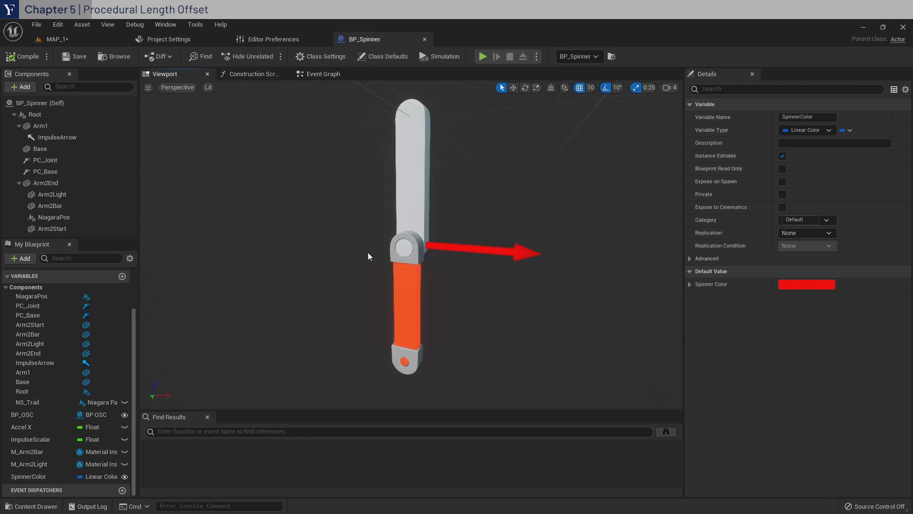
{"action": "left_click", "coordinate": [668, 88]}
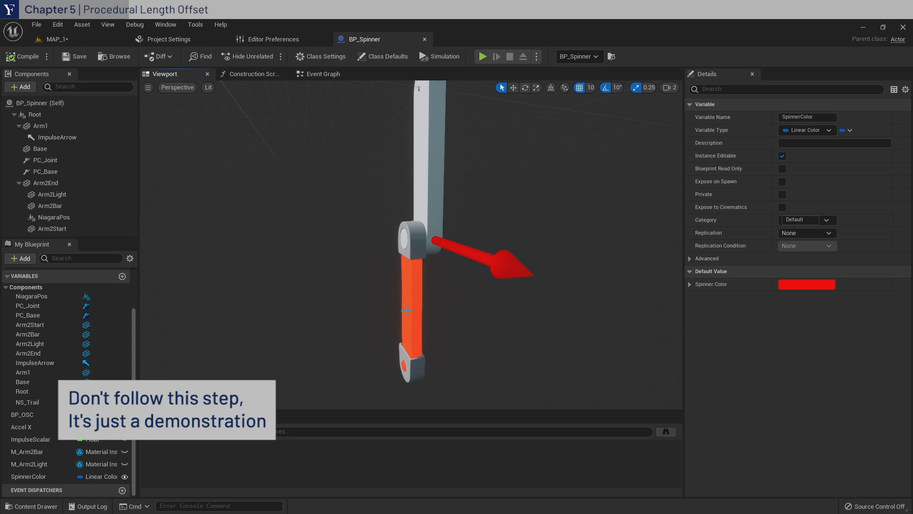
{"action": "left_click", "coordinate": [51, 205]}
{"action": "type", "text": "1.2"}
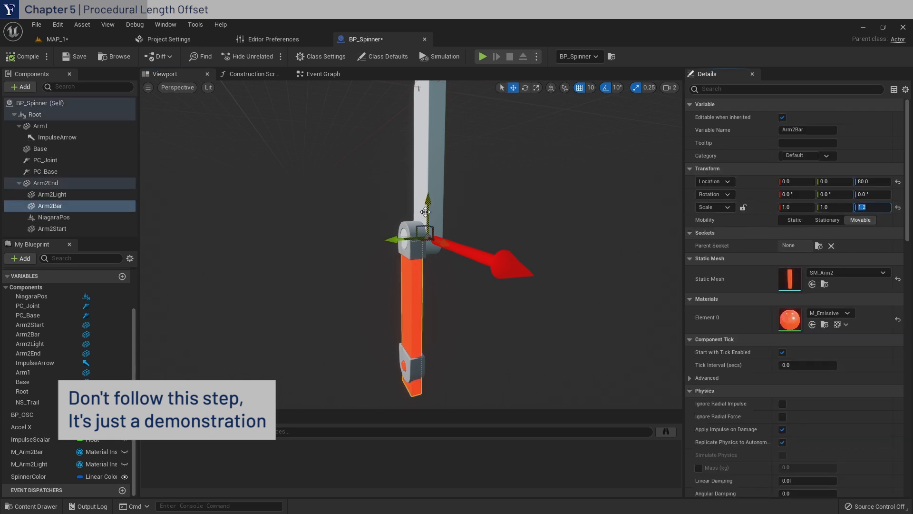
{"action": "left_click", "coordinate": [51, 228]}
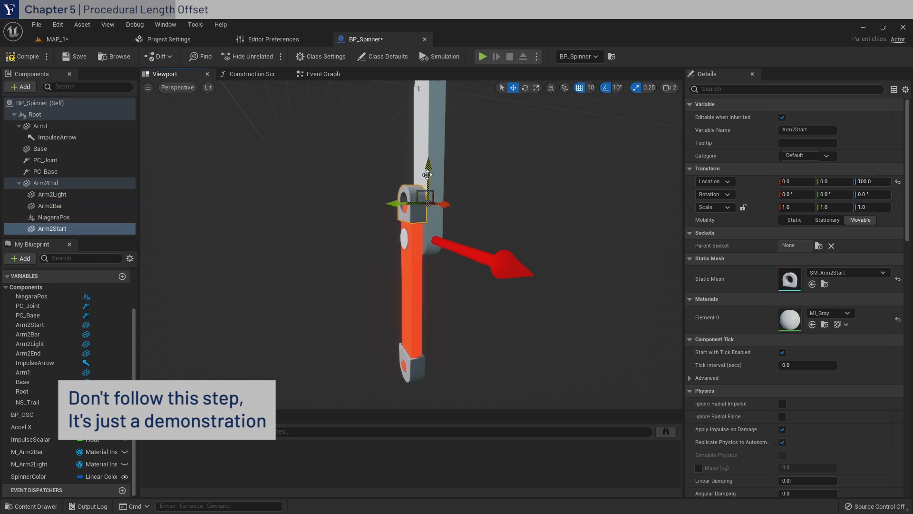
- Reposition the lower arm's joint and end pieces, moving the end down to -180
{"action": "left_click", "coordinate": [46, 183]}
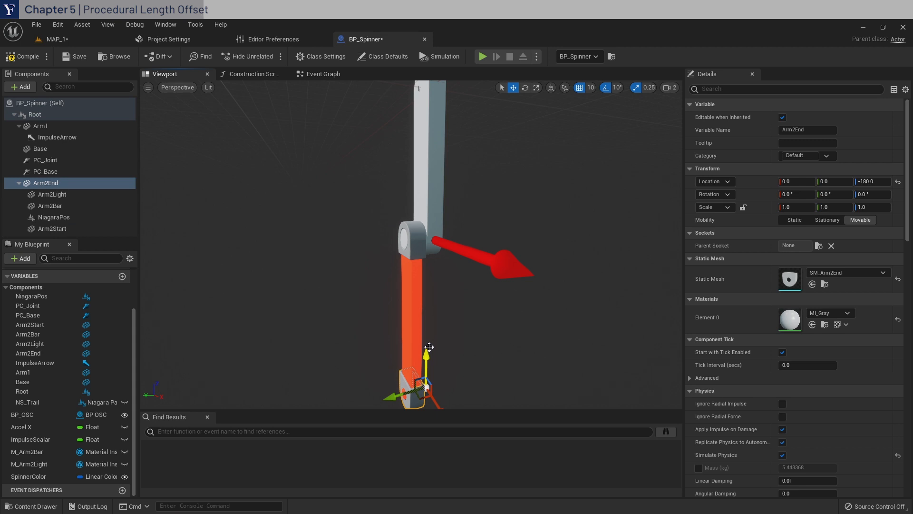
{"action": "left_click", "coordinate": [251, 74]}
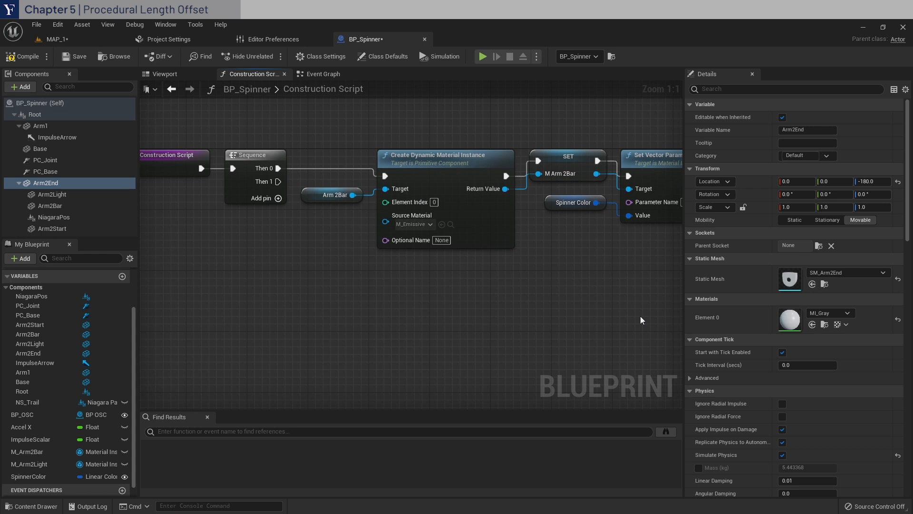
- Add a Set Relative Scale 3D node for Arm 2Bar with the scale pin split into X, Y, Z
{"action": "left_click", "coordinate": [49, 205]}
{"action": "type", "text": "set rela"}
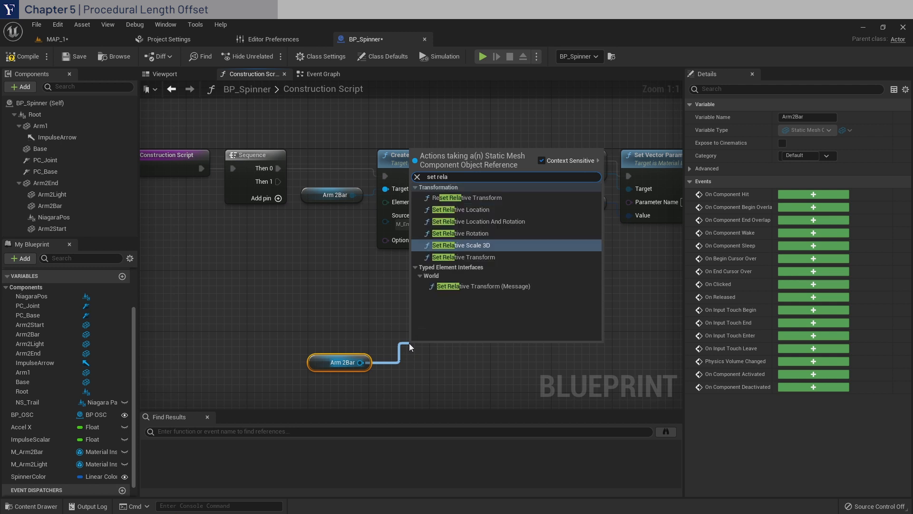
{"action": "left_click", "coordinate": [463, 244]}
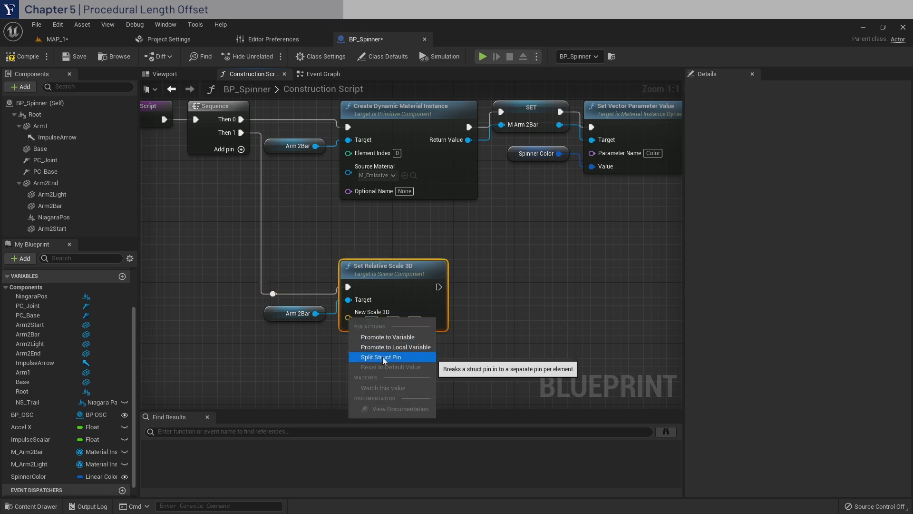
{"action": "left_click", "coordinate": [381, 357]}
{"action": "type", "text": "1"}
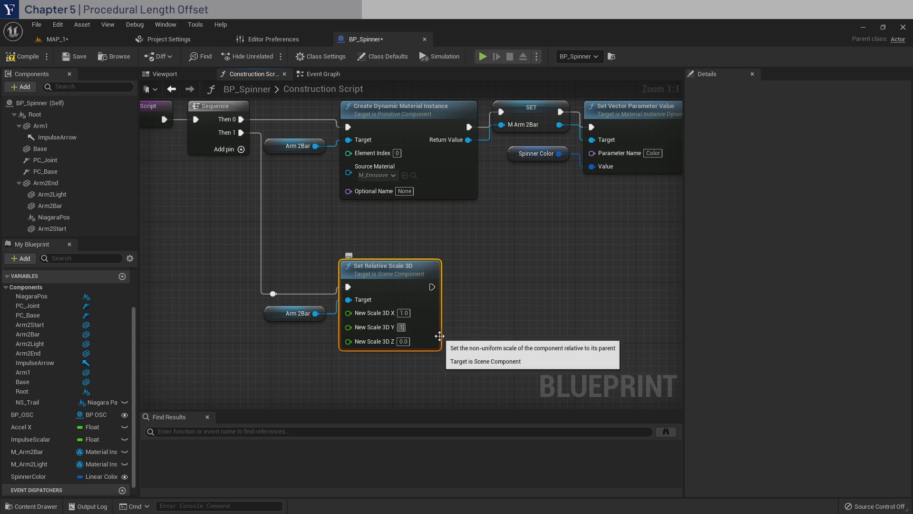
- Promote the Z scale to an instance-editable float Arm2Scale defaulting to 1.0
{"action": "right_click", "coordinate": [348, 342]}
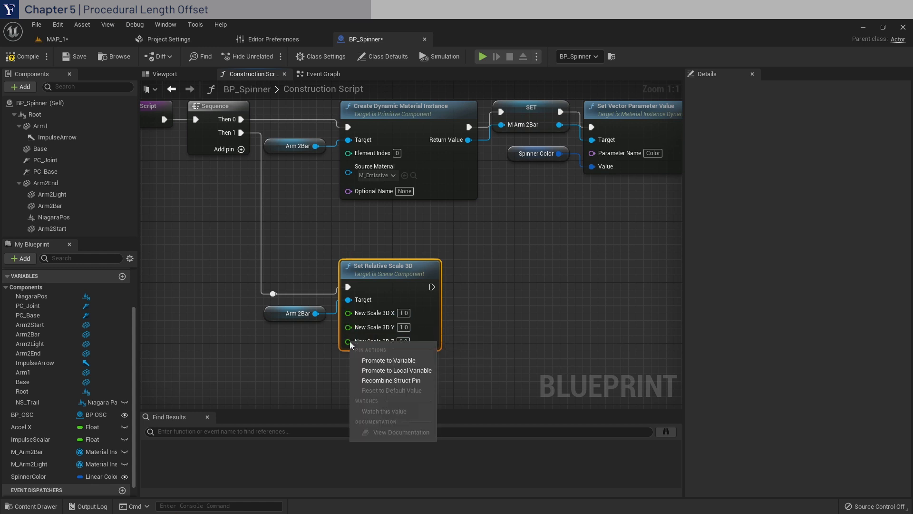
{"action": "left_click", "coordinate": [388, 359]}
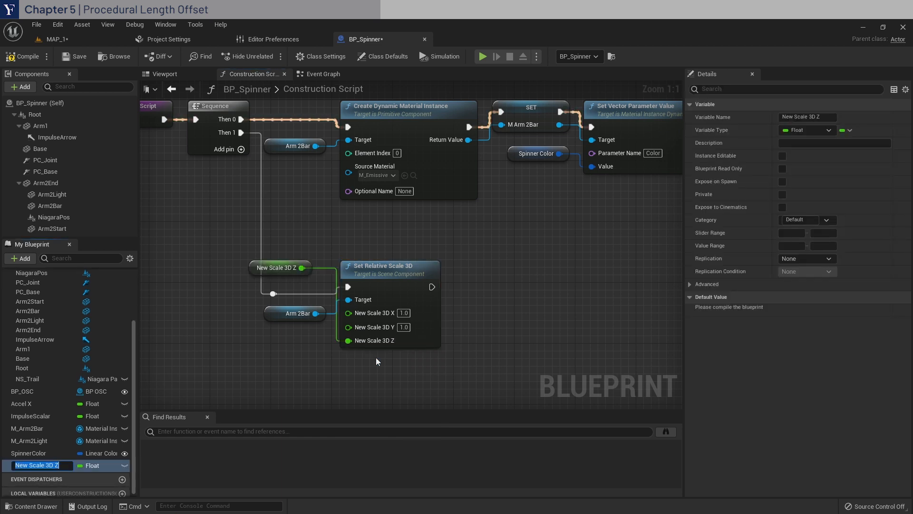
{"action": "type", "text": "Arm2Scale"}
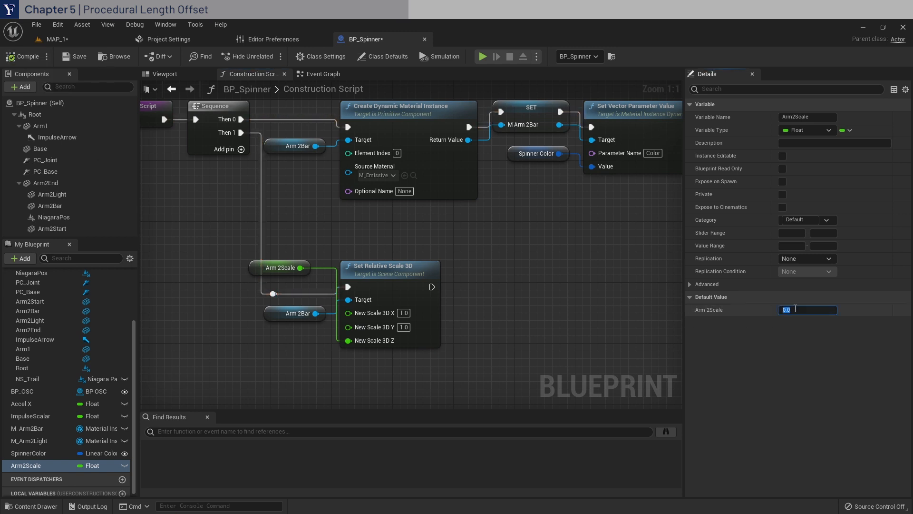
{"action": "type", "text": "1.0"}
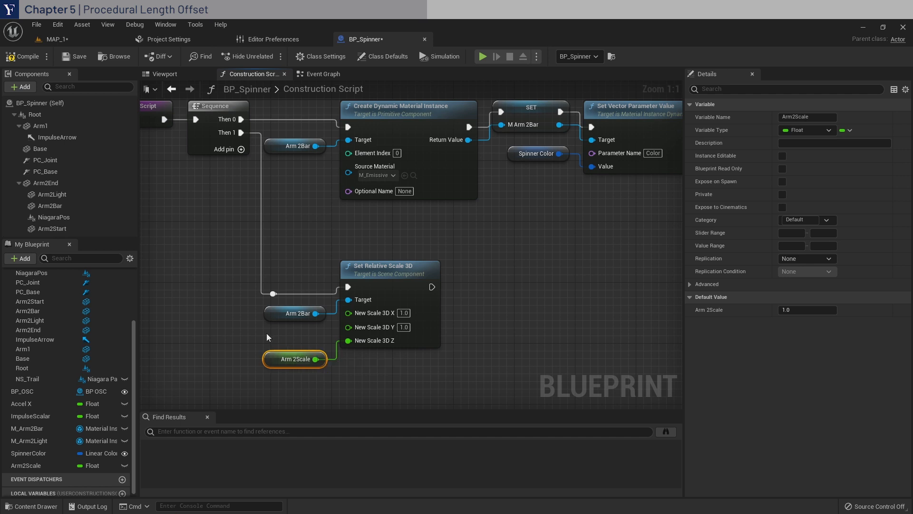
{"action": "mouse_move", "coordinate": [123, 465]}
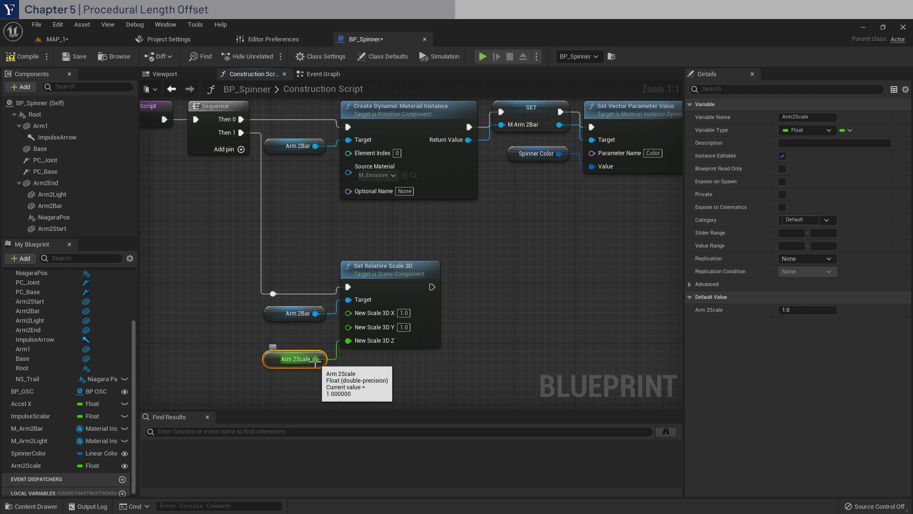
- Compute the offset as (Arm2Scale − 1) × 80 with subtract and multiply nodes
{"action": "left_click_drag", "start_coordinate": [320, 359], "coordinate": [351, 378]}
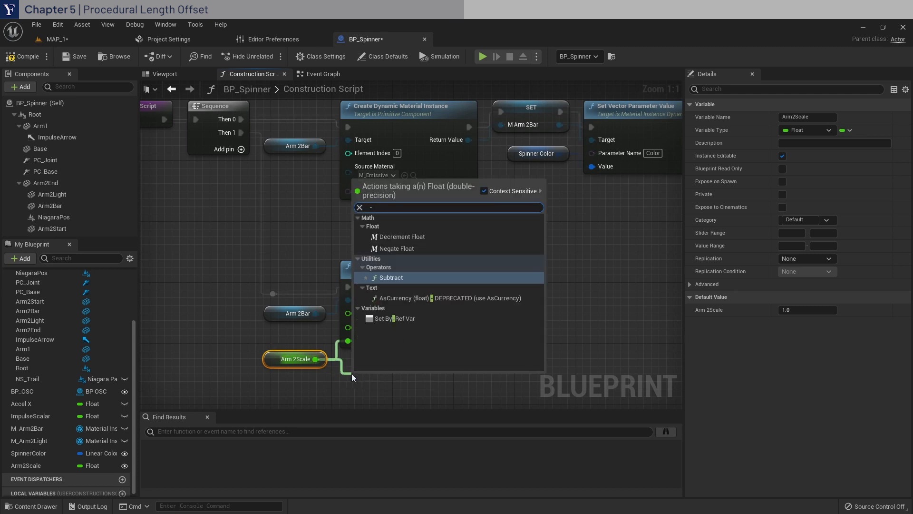
{"action": "left_click", "coordinate": [390, 276]}
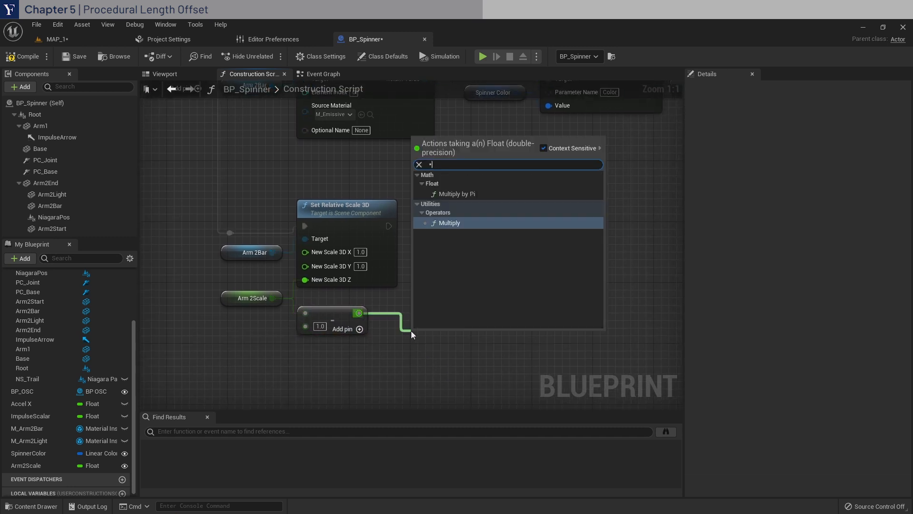
{"action": "left_click", "coordinate": [449, 222]}
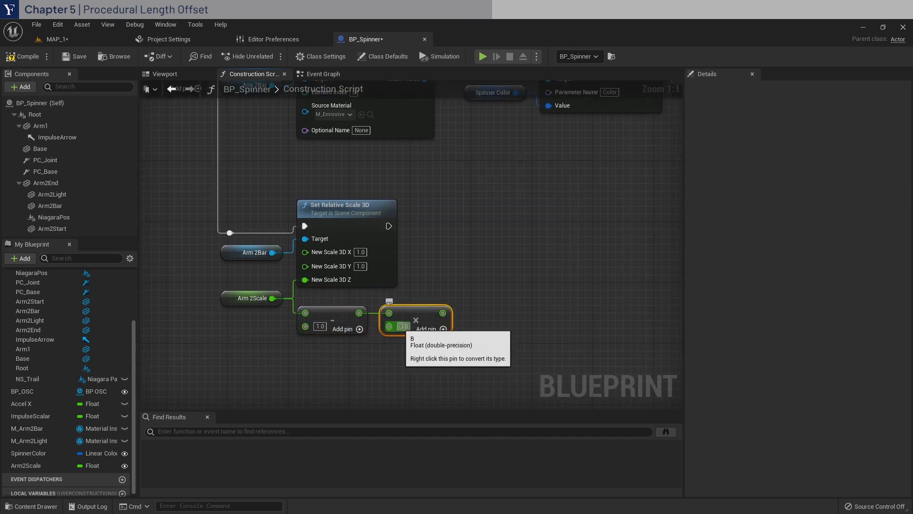
{"action": "type", "text": "80"}
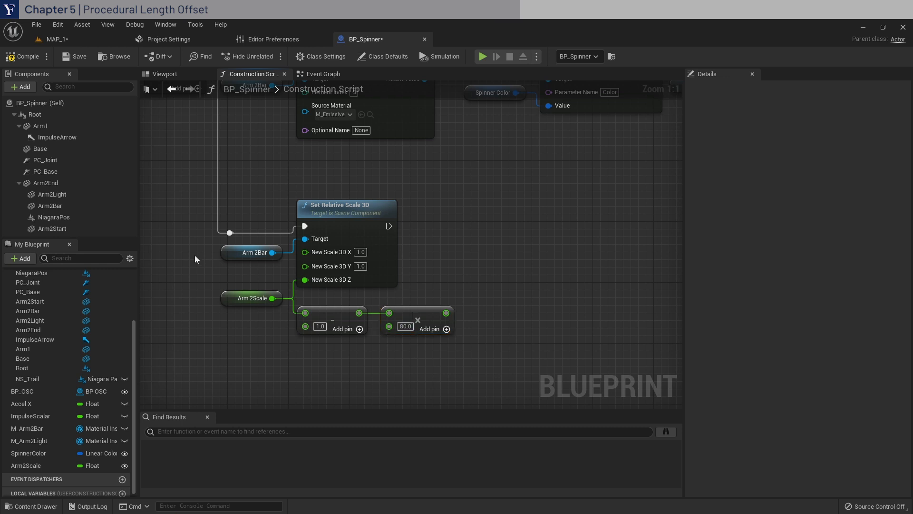
- Add an Add Local Offset node for Arm 2Bar with the computed offset feeding Delta Location Z
{"action": "left_click", "coordinate": [441, 245]}
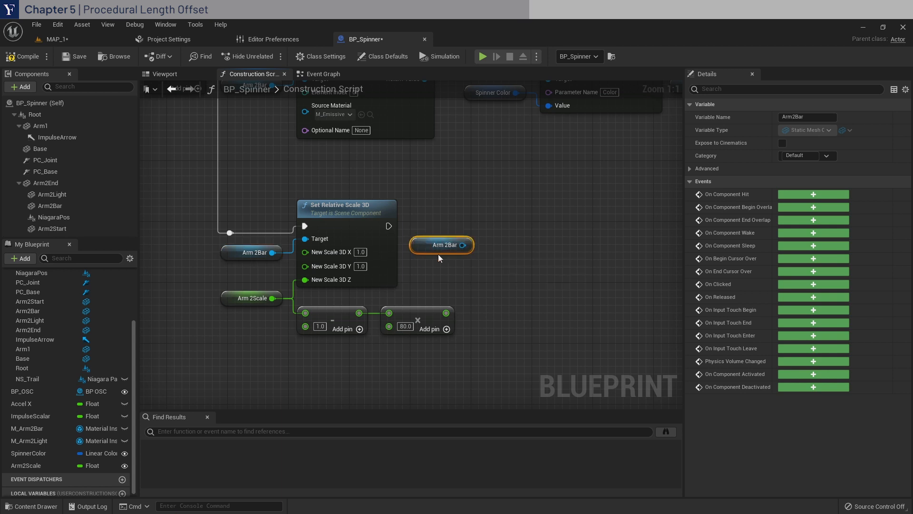
{"action": "left_click_drag", "start_coordinate": [464, 244], "coordinate": [497, 244]}
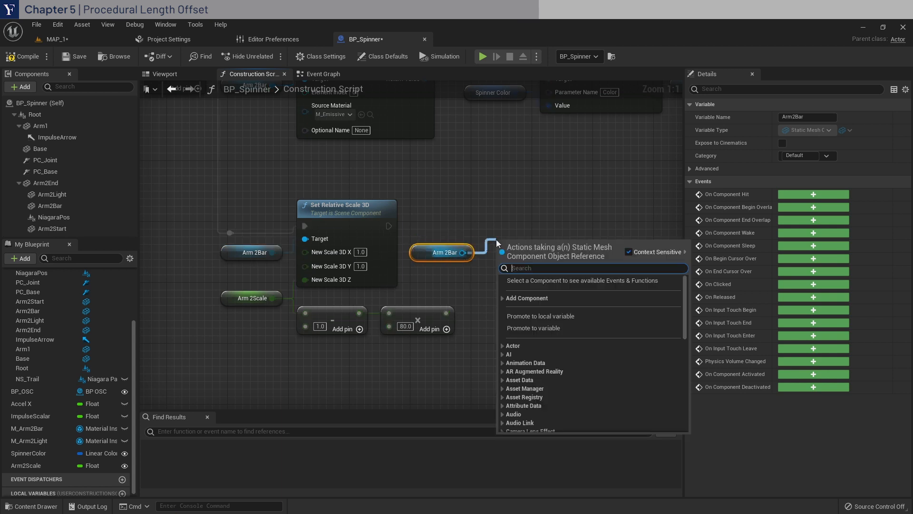
{"action": "type", "text": "addlo"}
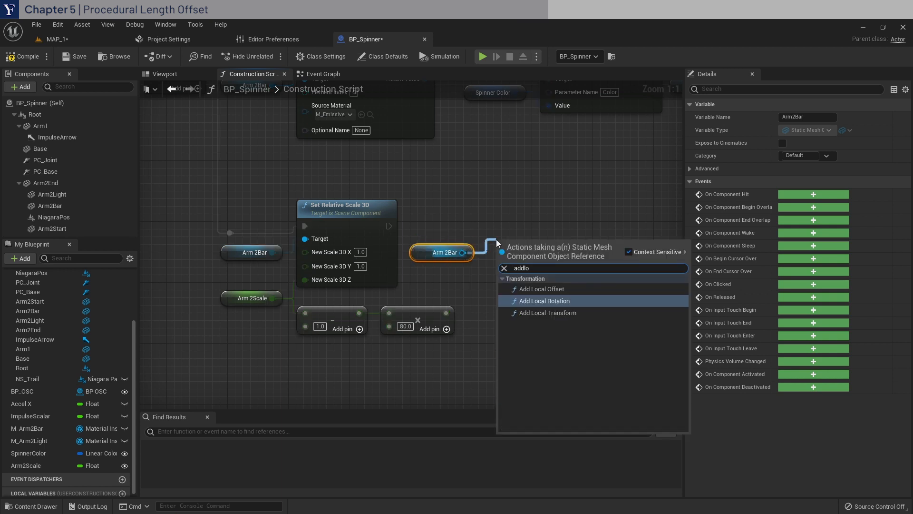
{"action": "left_click", "coordinate": [544, 288]}
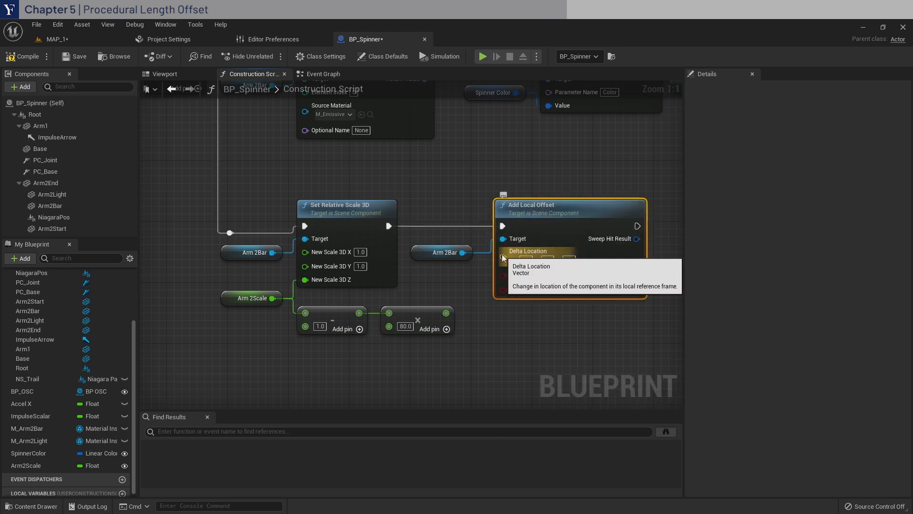
{"action": "right_click", "coordinate": [527, 250]}
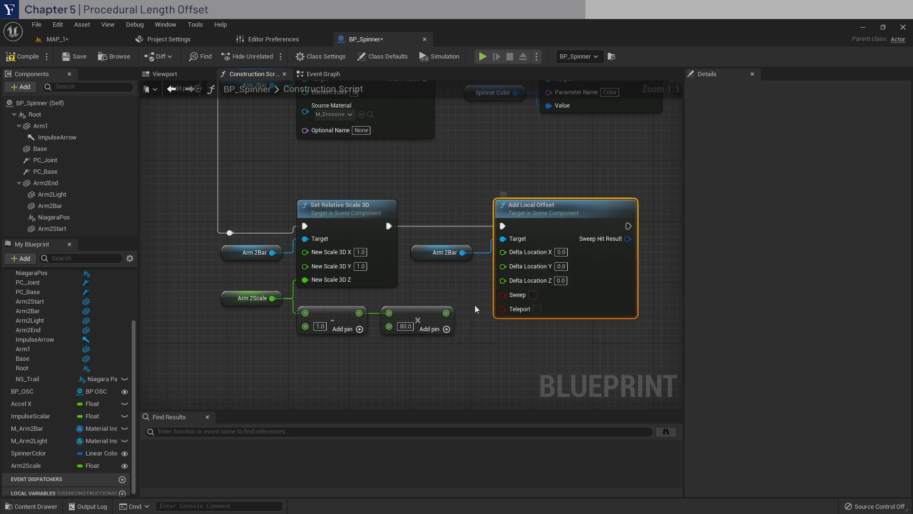
{"action": "left_click_drag", "start_coordinate": [442, 313], "coordinate": [502, 279]}
{"action": "type", "text": "set relative l"}
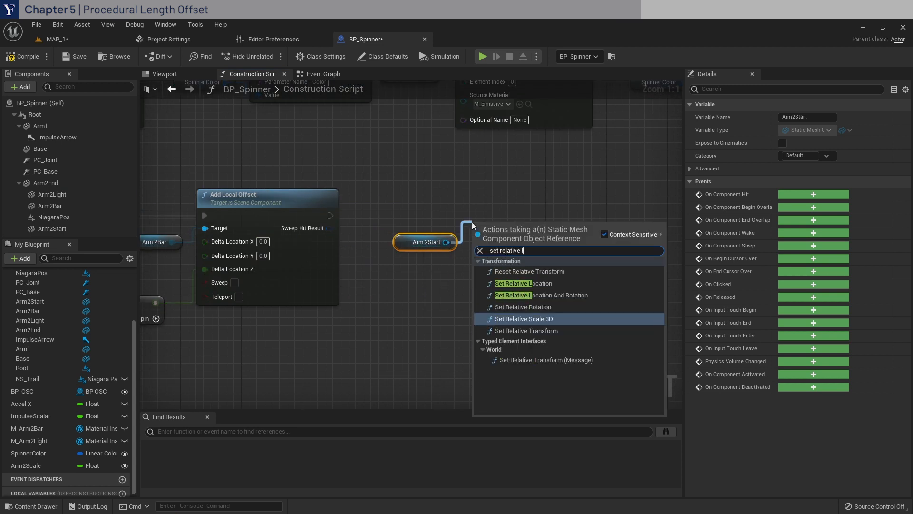
- Set Arm 2Start's relative location from Arm 2Bar's Relative Location
{"action": "left_click", "coordinate": [522, 284]}
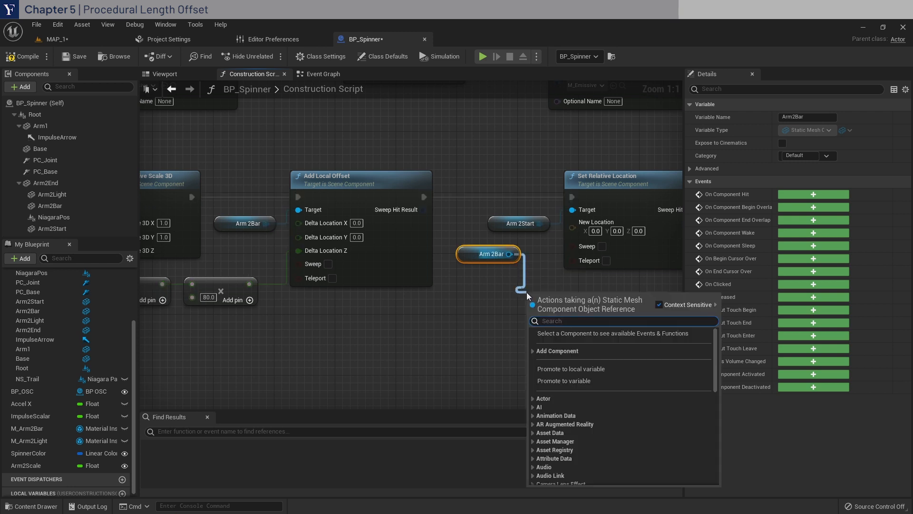
{"action": "type", "text": "get re"}
{"action": "type", "text": "add local"}
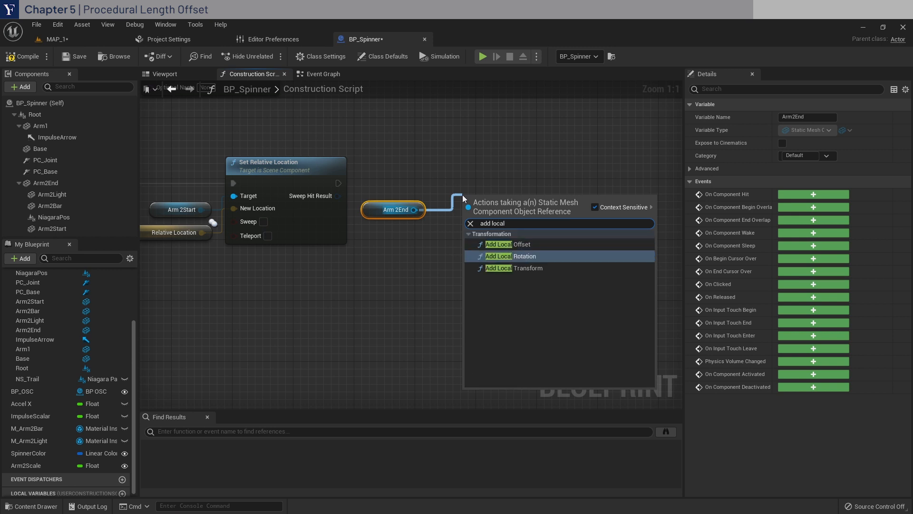
- Add an Add Local Offset node for Arm 2End with Delta Location split into X, Y, Z
{"action": "left_click", "coordinate": [508, 244]}
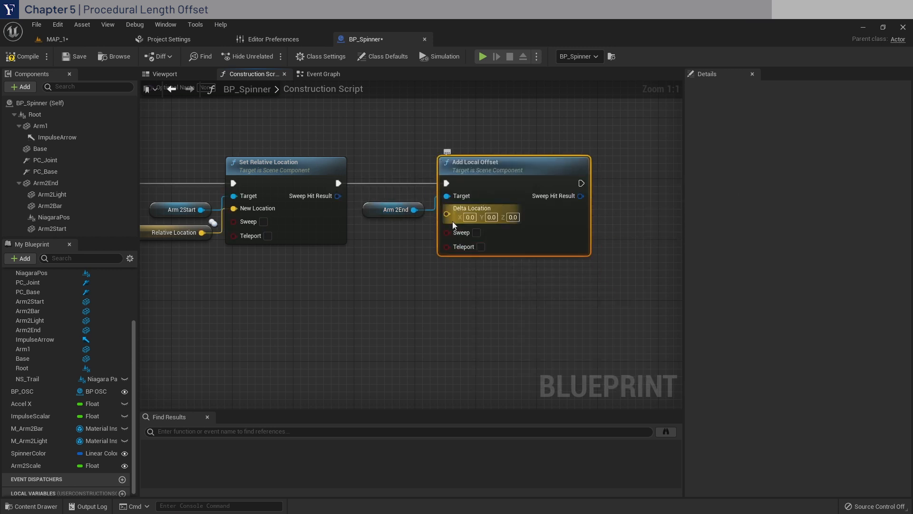
{"action": "right_click", "coordinate": [447, 214]}
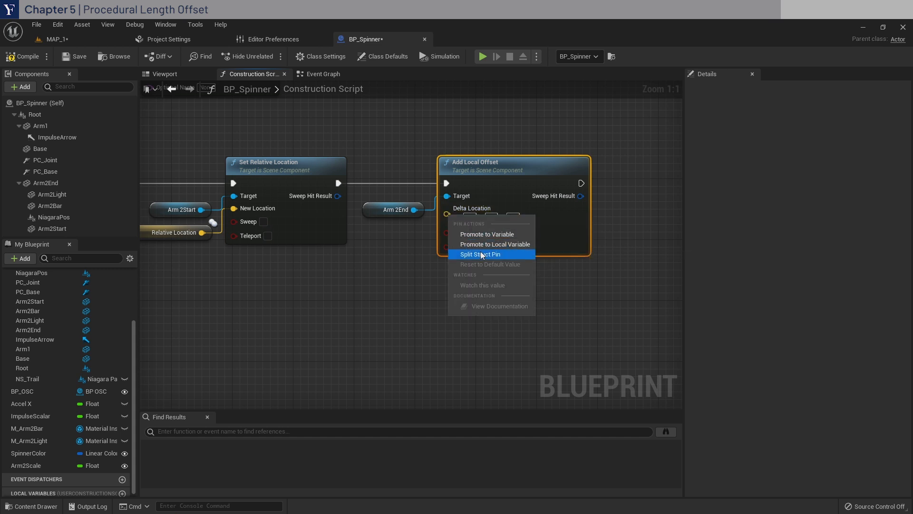
{"action": "left_click", "coordinate": [479, 254]}
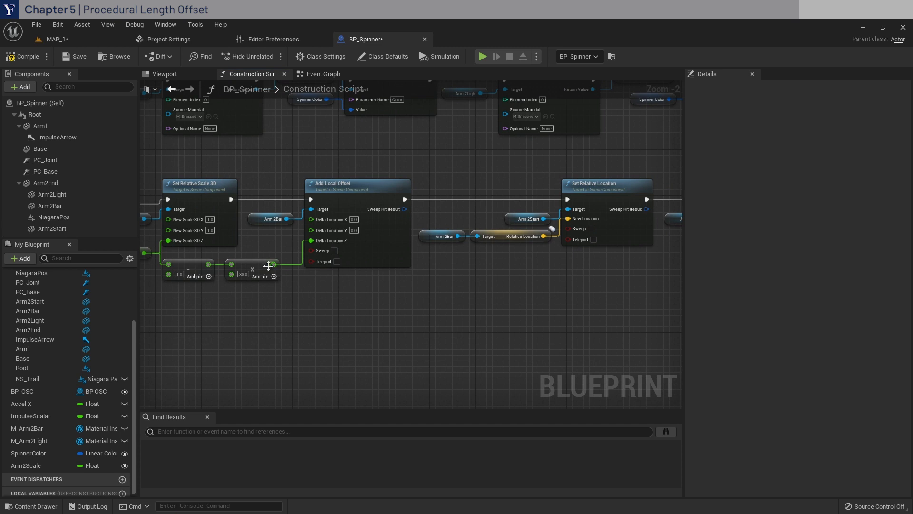
- Feed the offset multiplied by -1.0 into Arm 2End's Delta Location Z
{"action": "left_click_drag", "start_coordinate": [269, 266], "coordinate": [296, 329]}
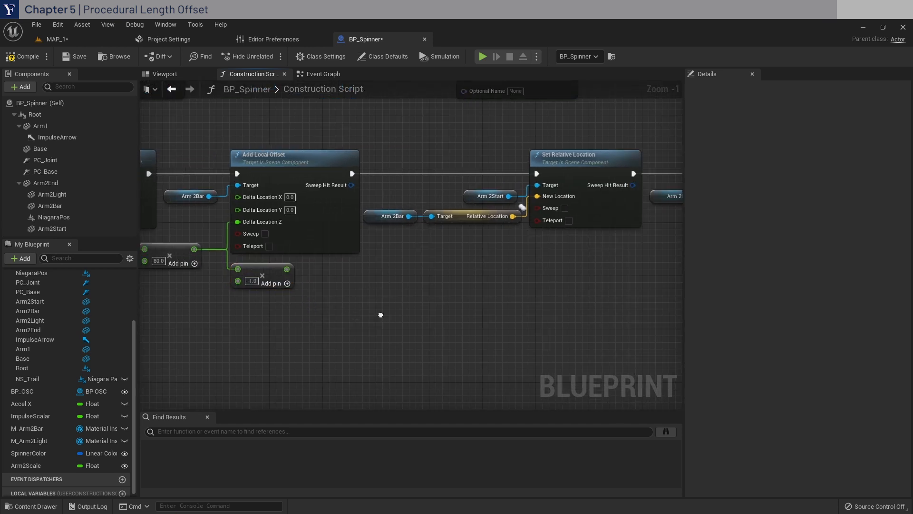
{"action": "scroll", "scroll_direction": "down", "scroll_amount": 3}
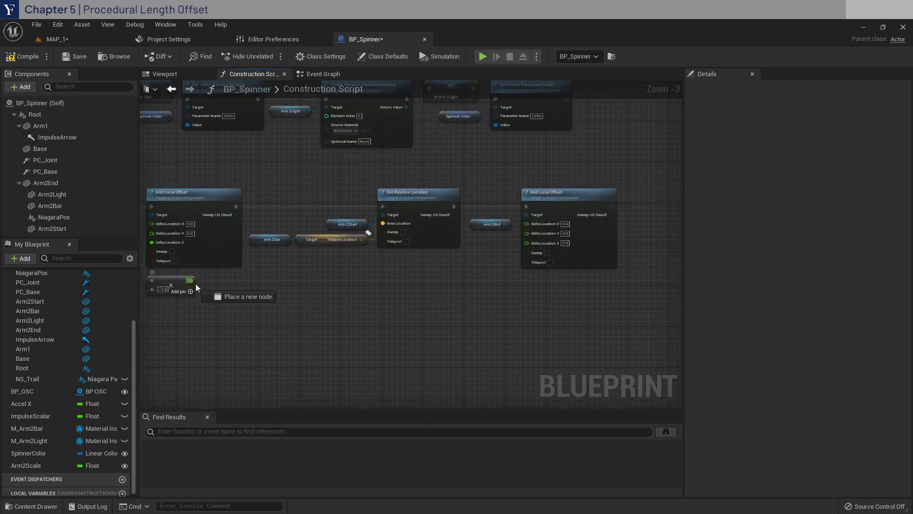
{"action": "left_click_drag", "start_coordinate": [189, 280], "coordinate": [527, 242]}
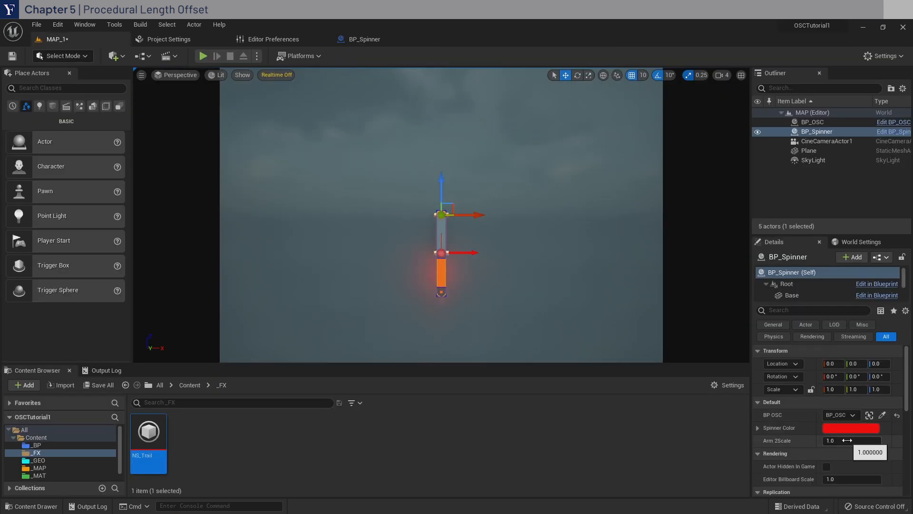
- Scrub Arm 2Scale up to stretch the spinner arm, then restore it to 1.0
{"action": "left_click_drag", "start_coordinate": [839, 440], "coordinate": [856, 440]}
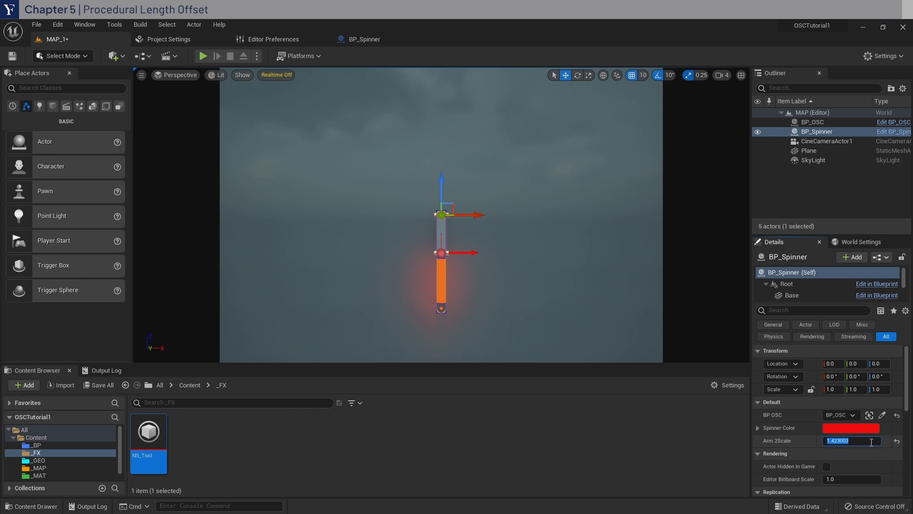
{"action": "type", "text": "1.0"}
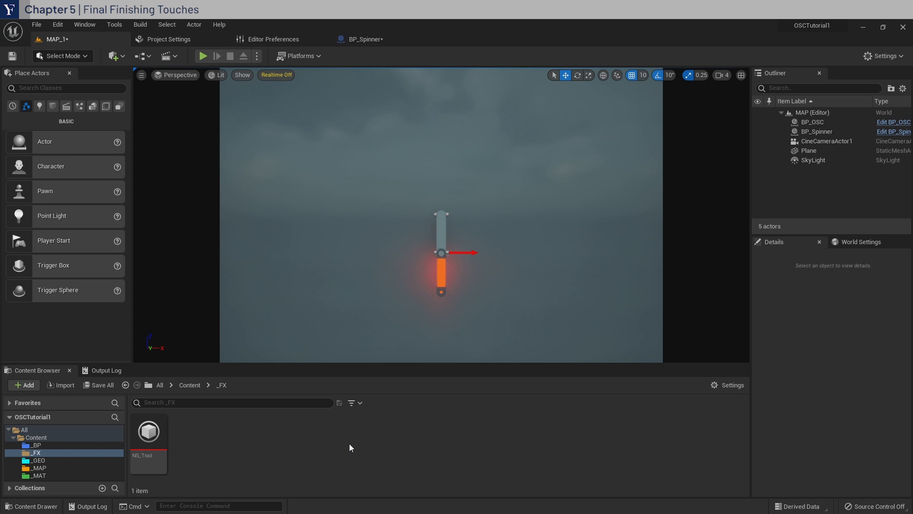
{"action": "mouse_move", "coordinate": [366, 215]}
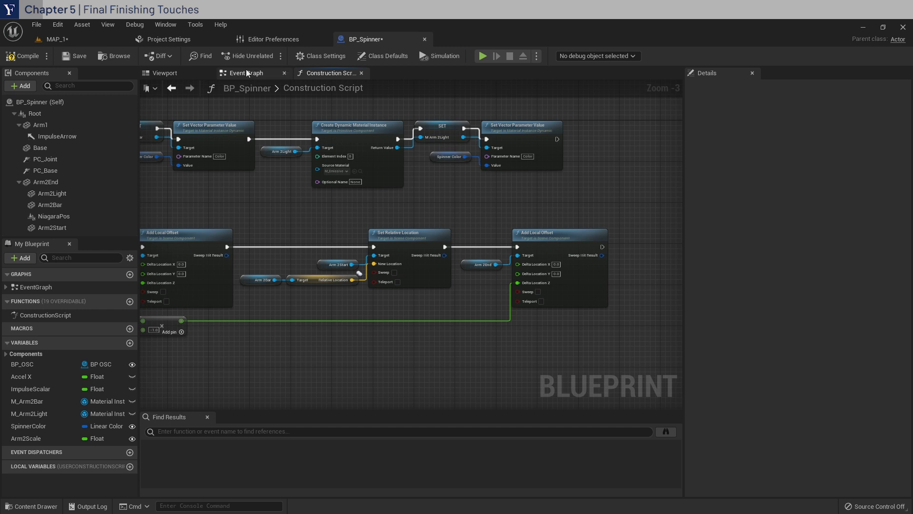
- In the Event Graph, get ImpulseScalar and add a Random Float in Range node beside the multiply
{"action": "left_click", "coordinate": [247, 73]}
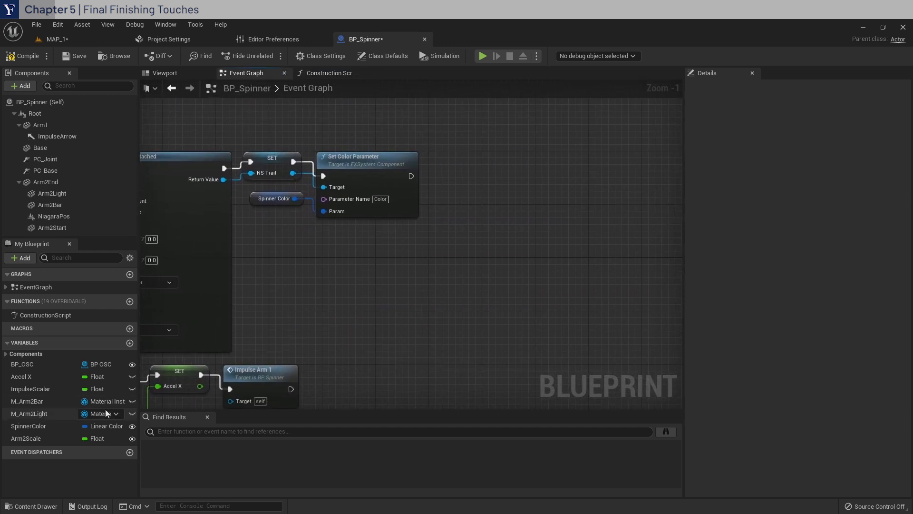
{"action": "left_click", "coordinate": [31, 388]}
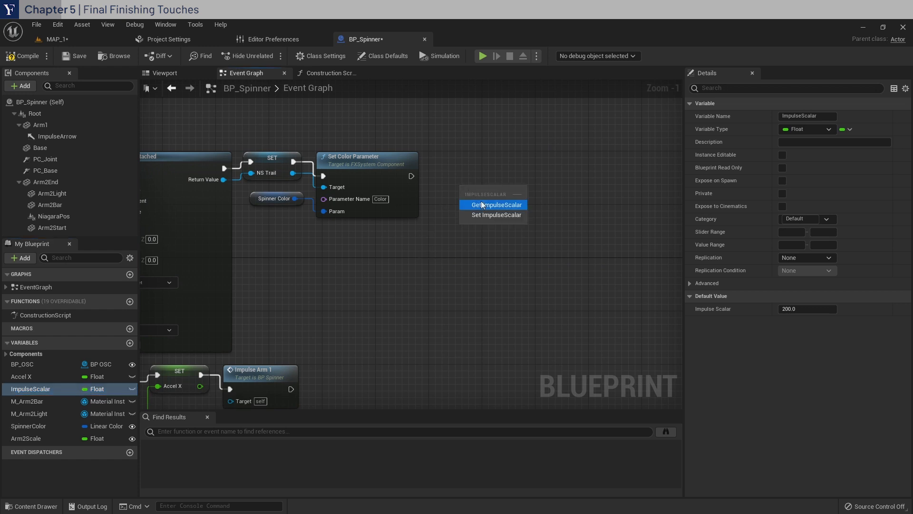
{"action": "left_click", "coordinate": [494, 204]}
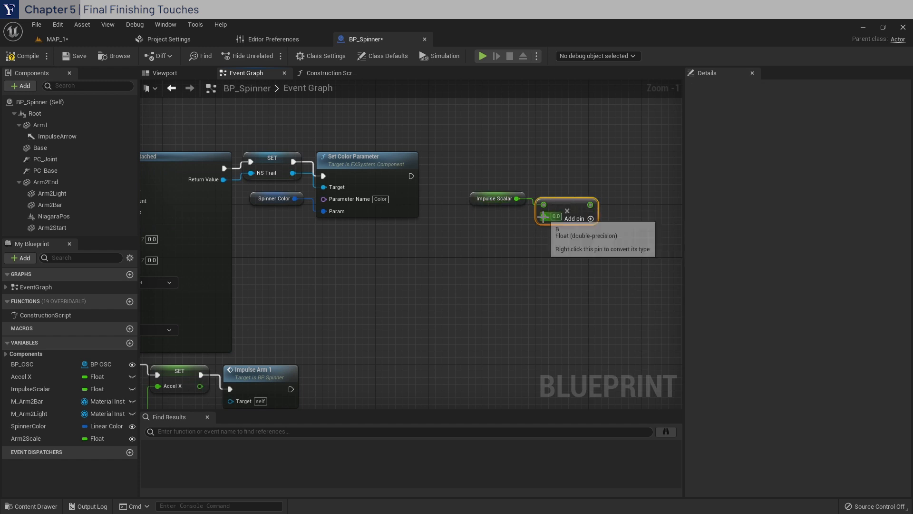
{"action": "type", "text": "random"}
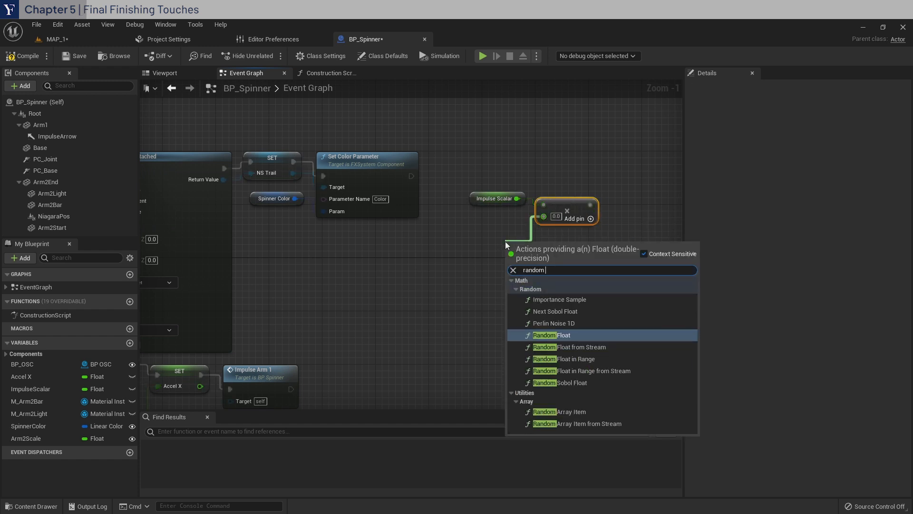
{"action": "left_click", "coordinate": [564, 359]}
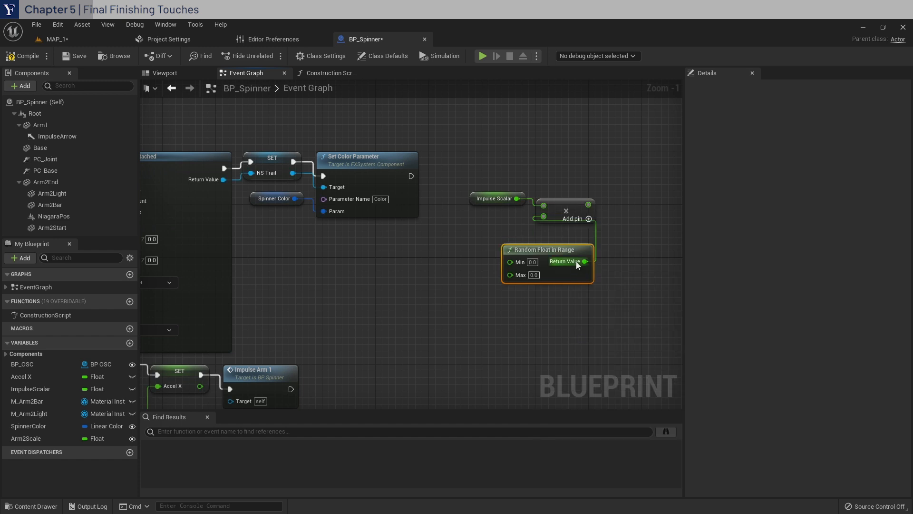
{"action": "left_click_drag", "start_coordinate": [546, 249], "coordinate": [480, 223]}
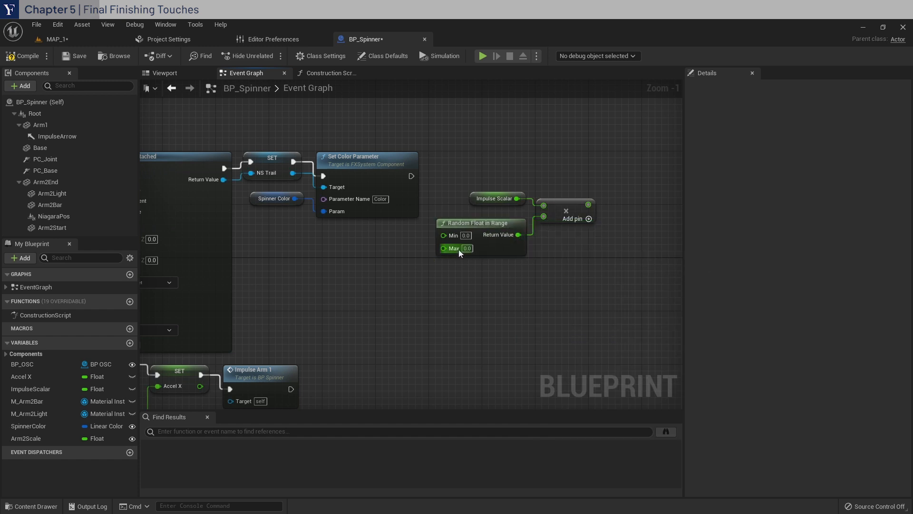
- Set the random range to Min 1.0 / Max 2.0, set ImpulseScalar from the product, and save BP_Spinner
{"action": "type", "text": "1.0"}
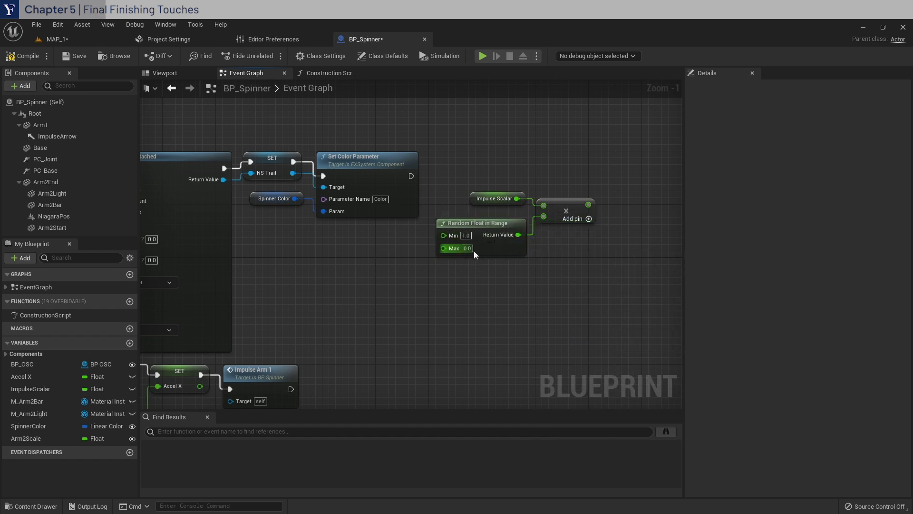
{"action": "type", "text": "2.0"}
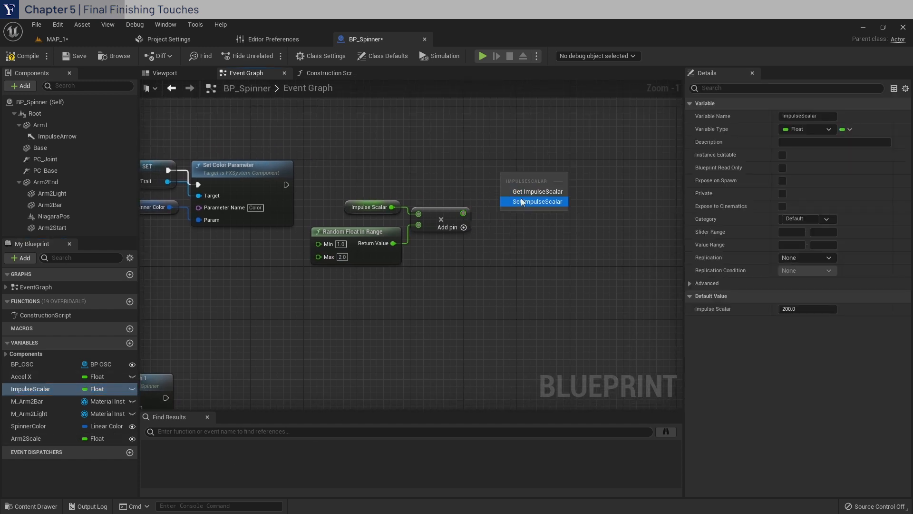
{"action": "left_click", "coordinate": [536, 201]}
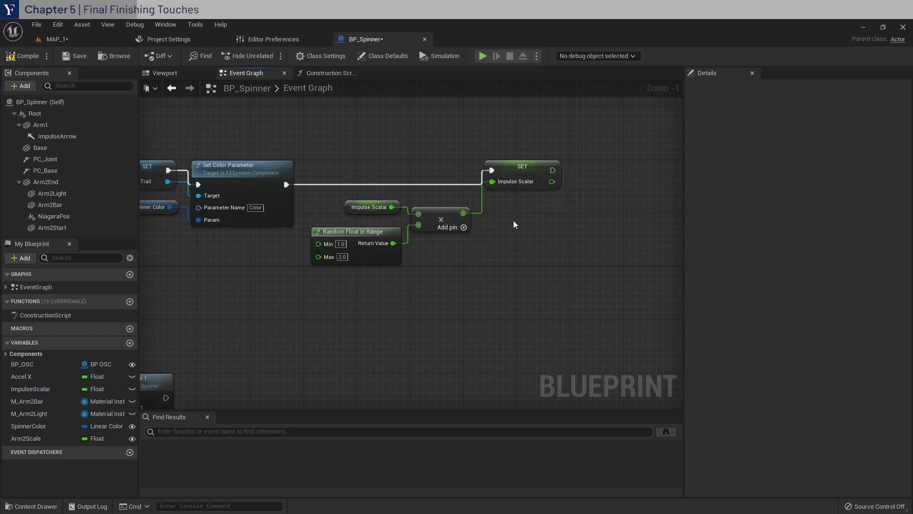
{"action": "mouse_move", "coordinate": [74, 56]}
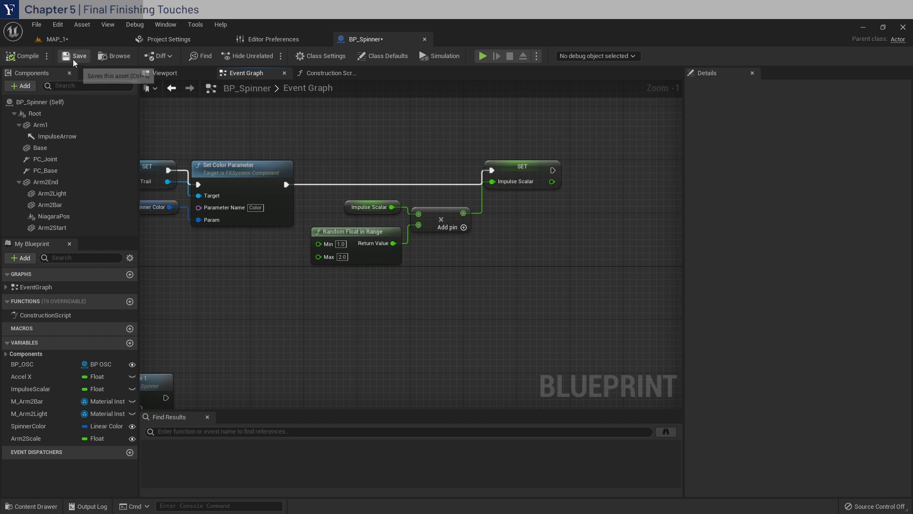
{"action": "left_click", "coordinate": [55, 39]}
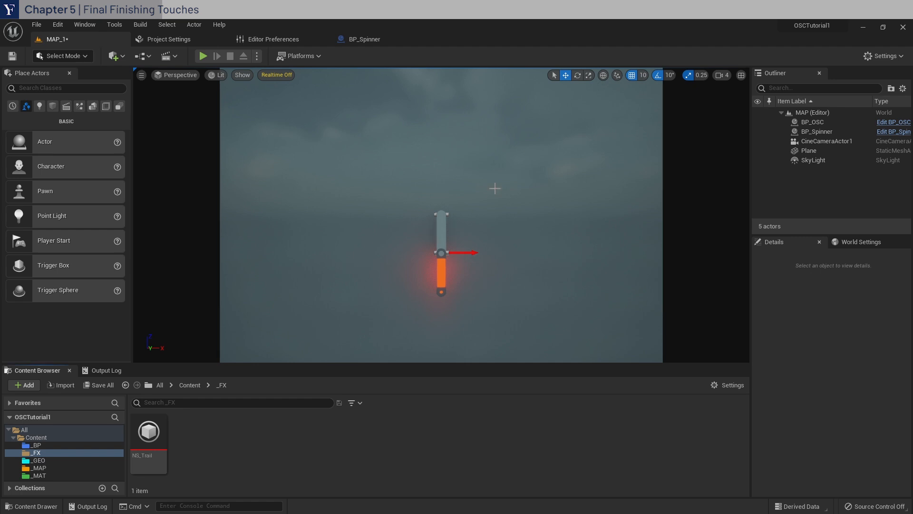
- Switch the viewport to Front orthographic and set grid snapping to 5 units
{"action": "left_click", "coordinate": [179, 75]}
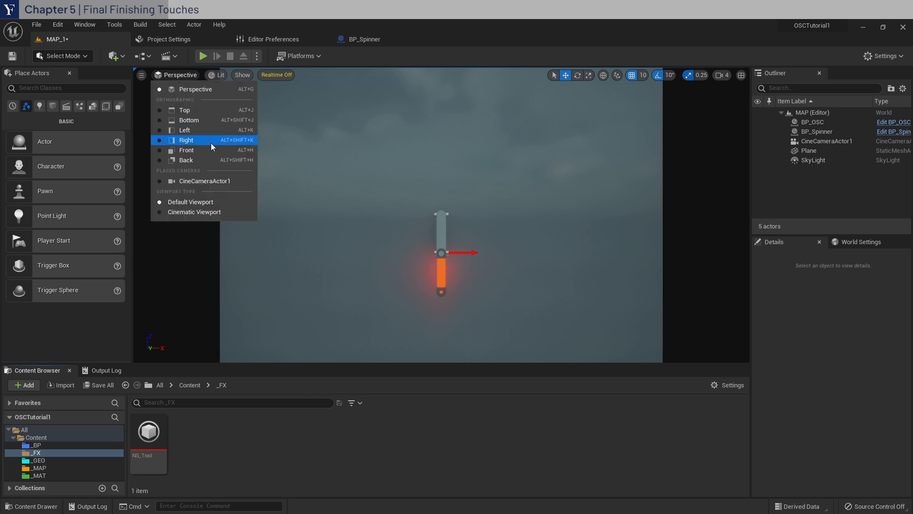
{"action": "left_click", "coordinate": [187, 149]}
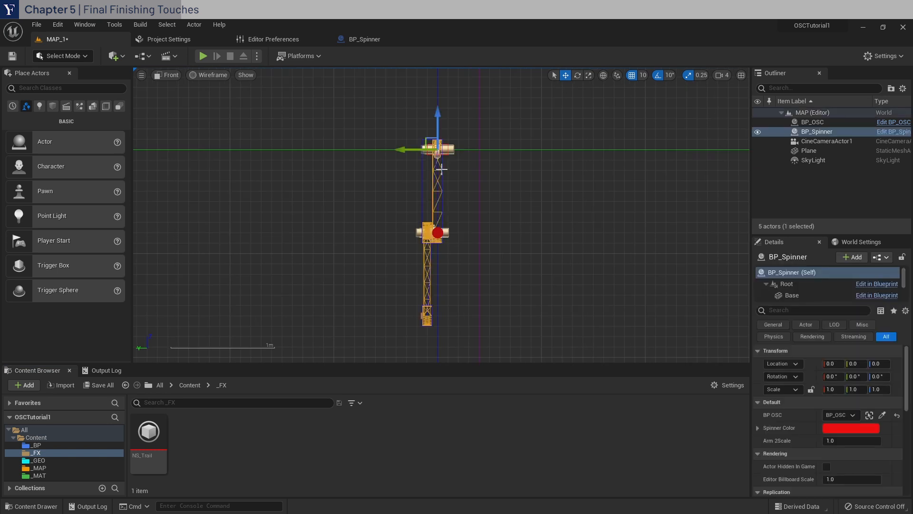
{"action": "left_click", "coordinate": [643, 75]}
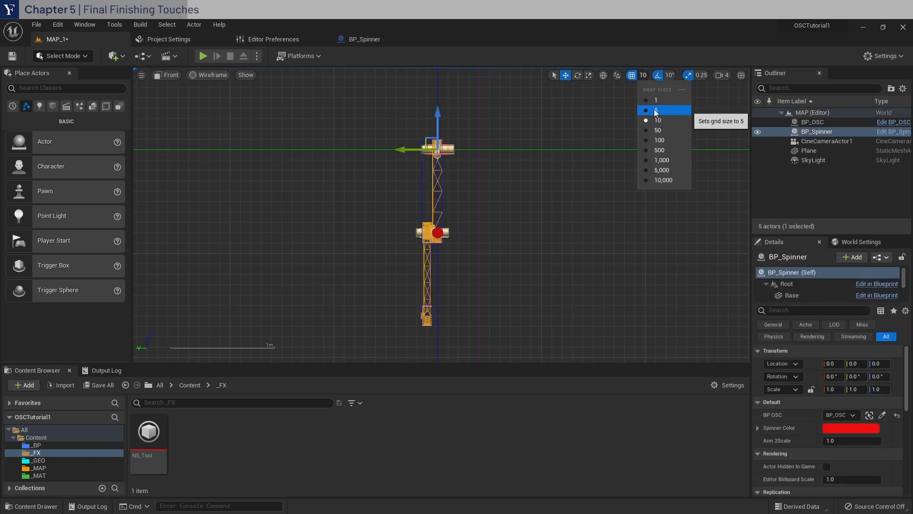
{"action": "left_click", "coordinate": [657, 110]}
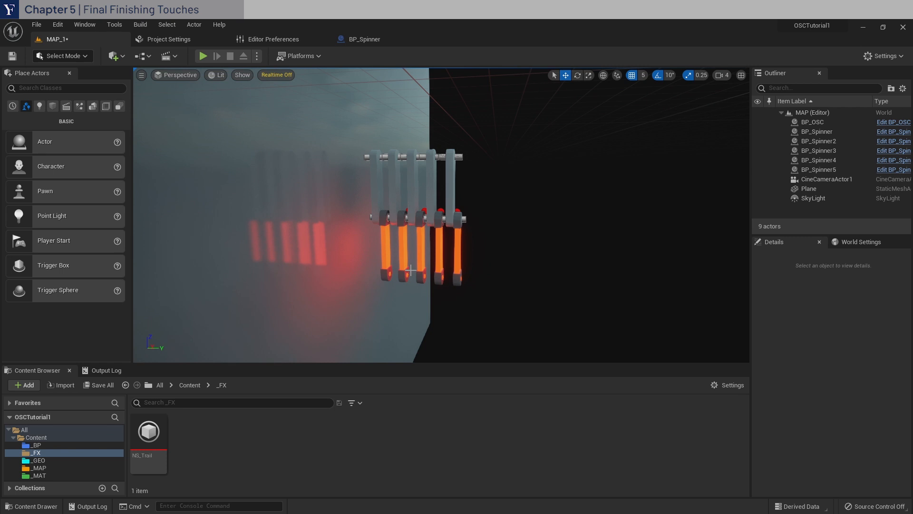
{"action": "mouse_move", "coordinate": [342, 280]}
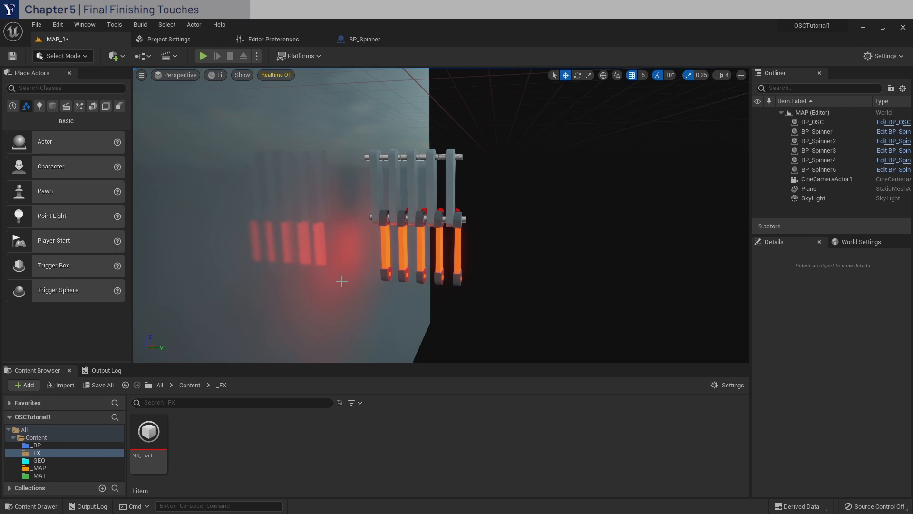
- Give the first spinner Arm 2Scale 1.6 and recolour the second spinner magenta
{"action": "left_click", "coordinate": [816, 131]}
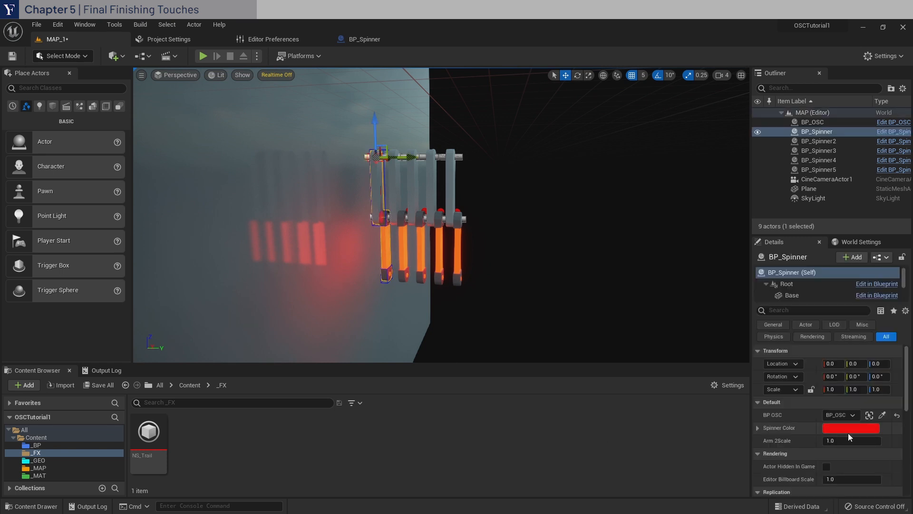
{"action": "left_click", "coordinate": [850, 440]}
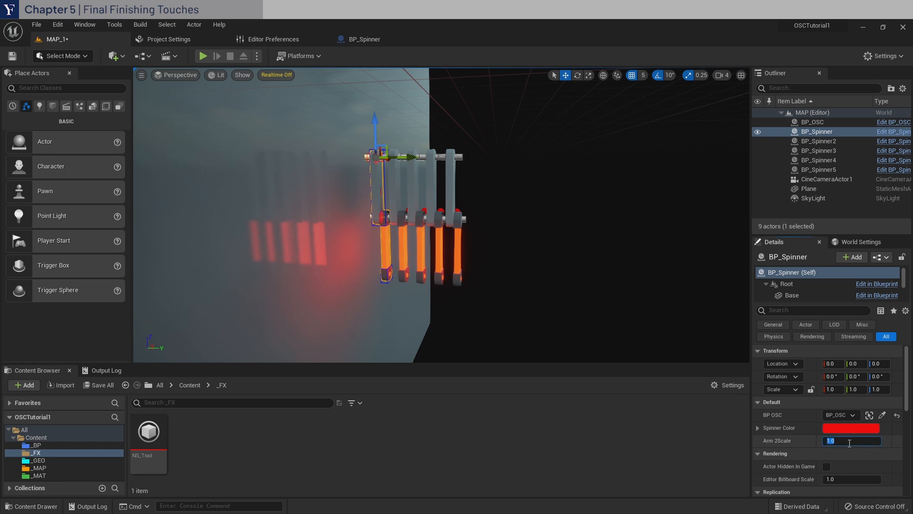
{"action": "type", "text": "1.6"}
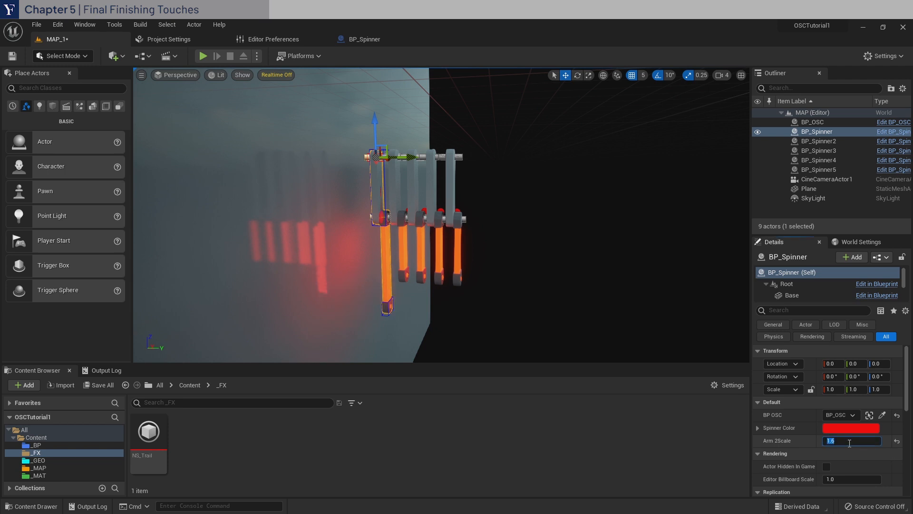
{"action": "left_click", "coordinate": [818, 140]}
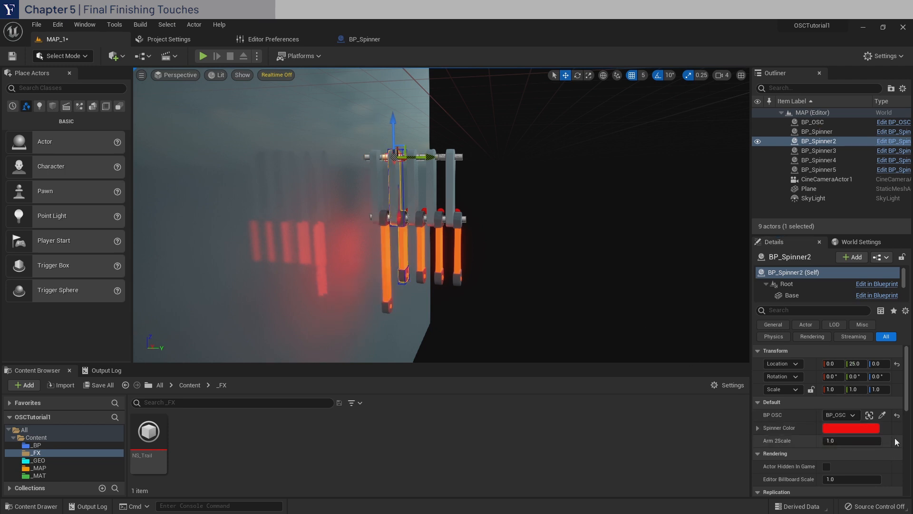
{"action": "left_click", "coordinate": [850, 427]}
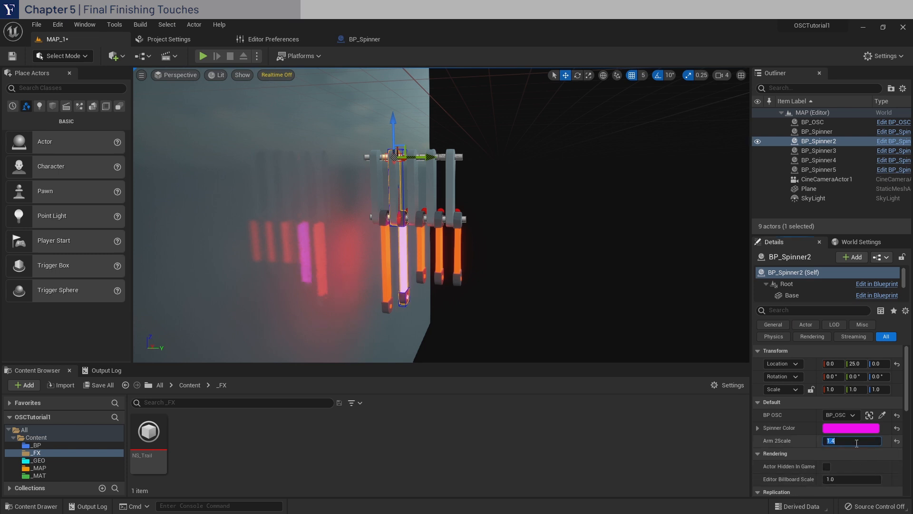
- Recolour the third spinner blue (hue 240) and the fourth cyan, then adjust the fourth's arm length
{"action": "left_click", "coordinate": [819, 151]}
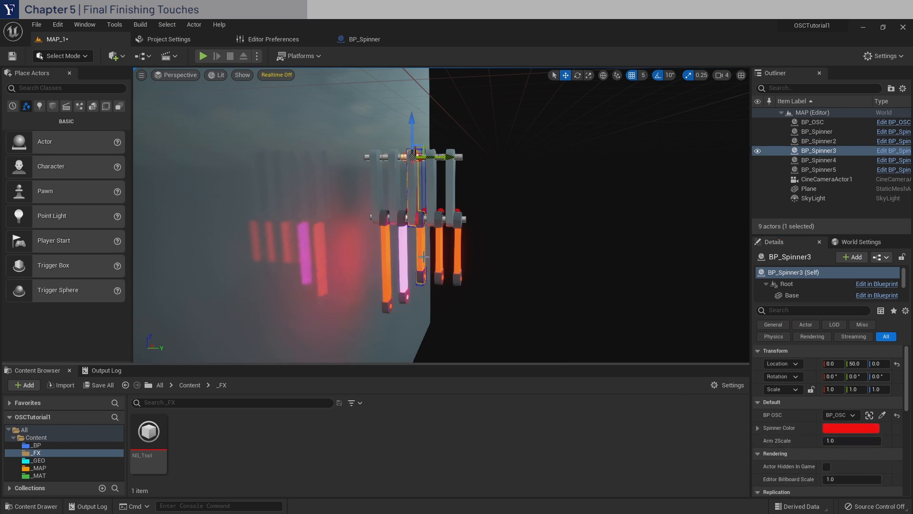
{"action": "left_click", "coordinate": [850, 427]}
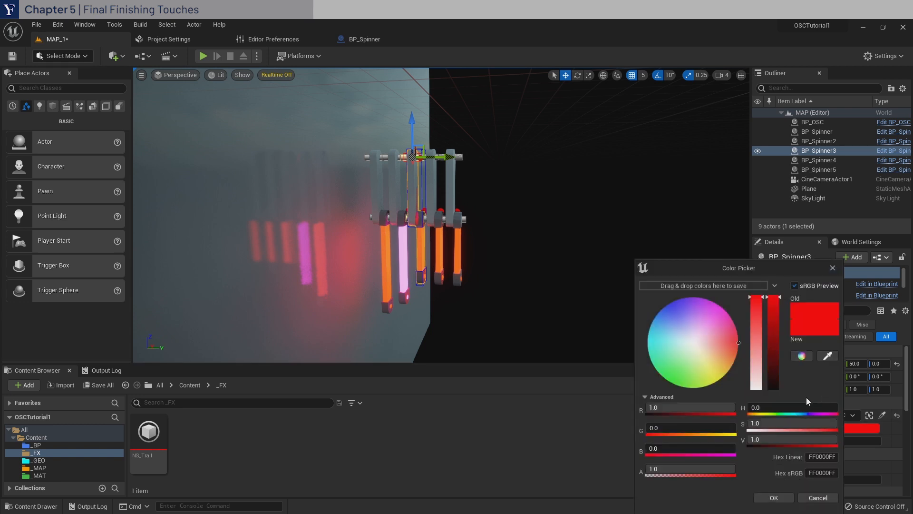
{"action": "type", "text": "240"}
{"action": "type", "text": "180"}
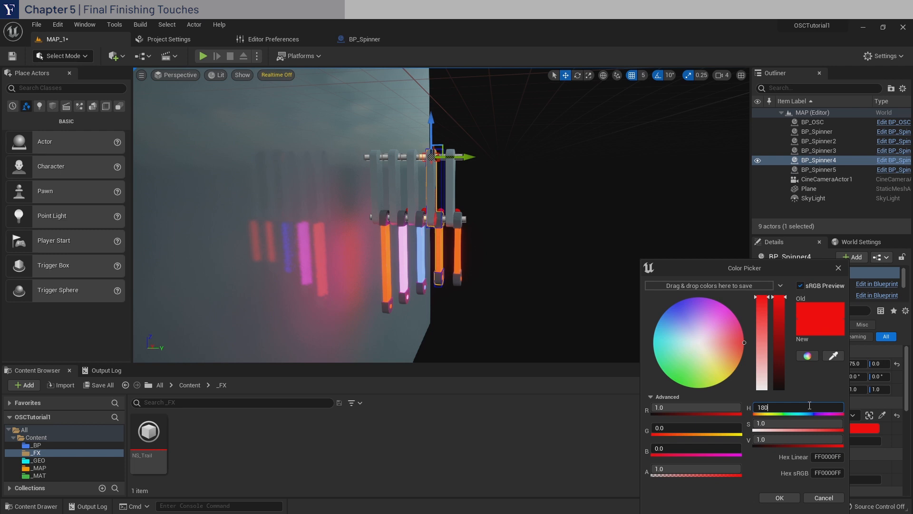
{"action": "left_click", "coordinate": [779, 498]}
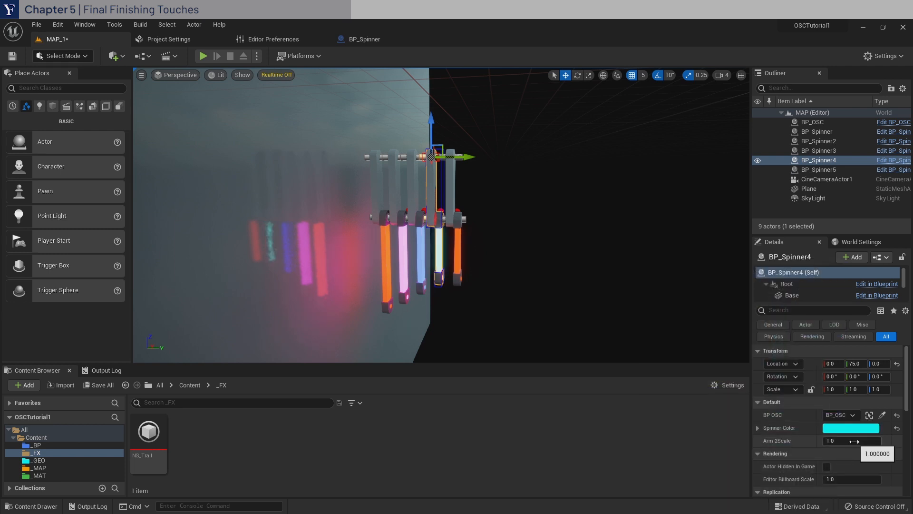
{"action": "left_click", "coordinate": [818, 169]}
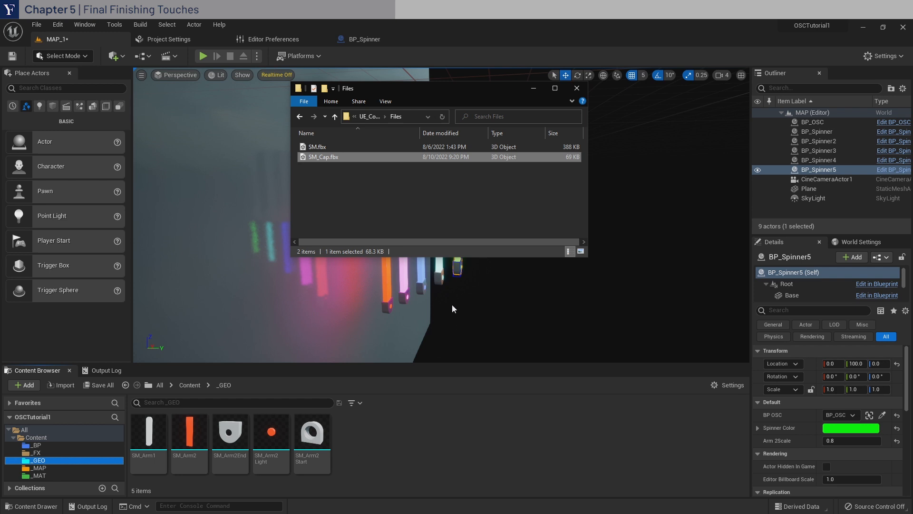
{"action": "mouse_move", "coordinate": [332, 162]}
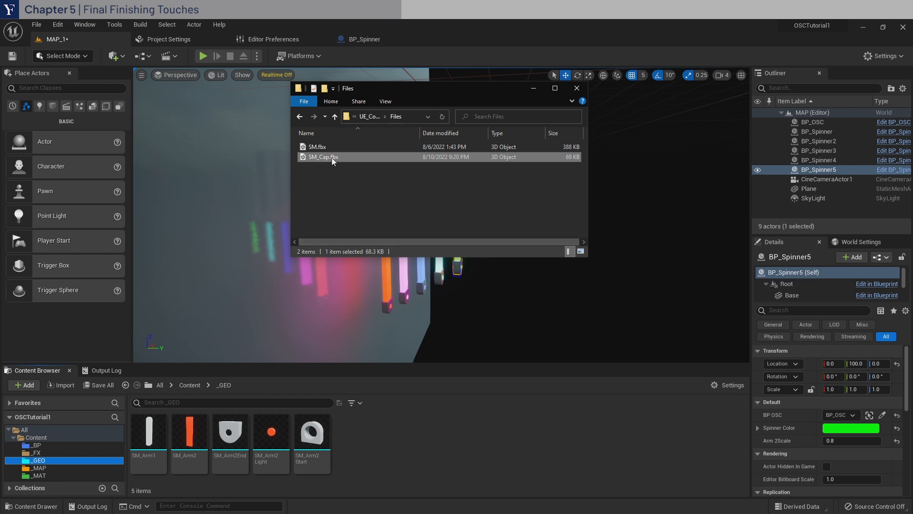
- Import SM_Cap.fbx into _GEO with rotation 90/0/-90 and no material, then place it in the level
{"action": "double_click", "coordinate": [322, 157]}
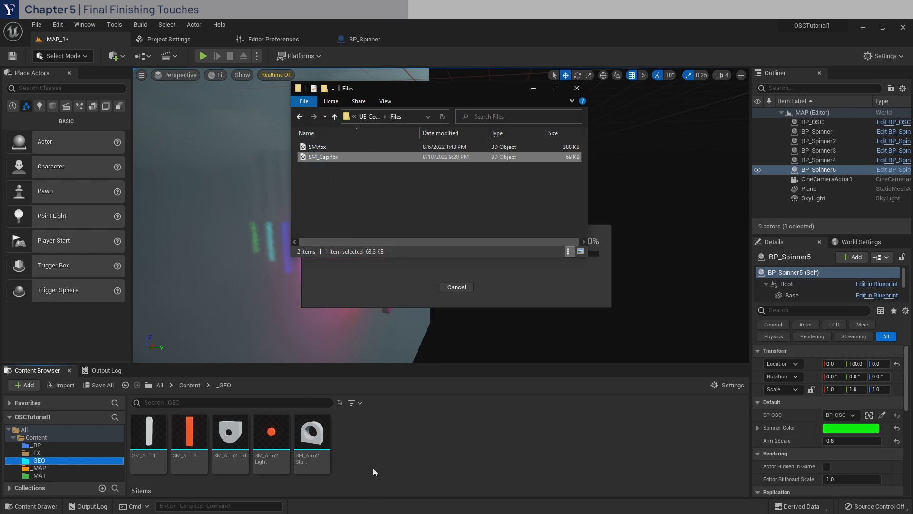
{"action": "double_click", "coordinate": [323, 157]}
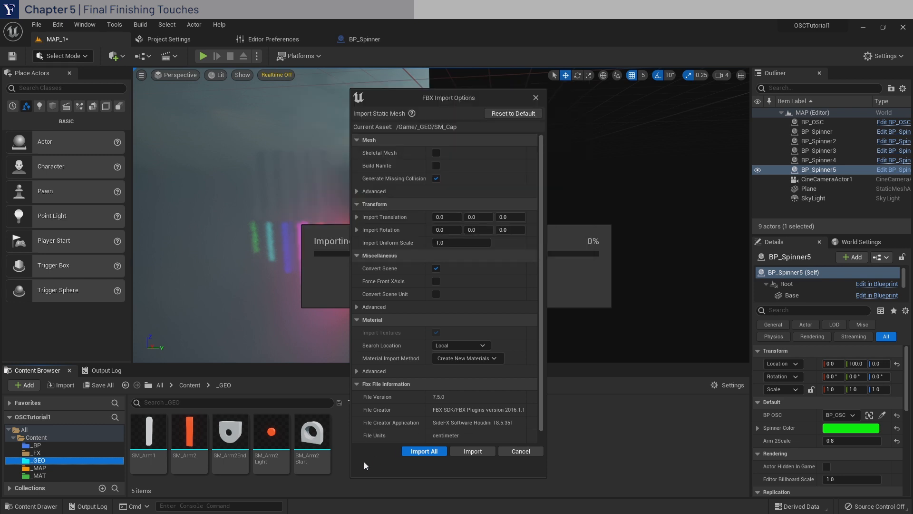
{"action": "left_click", "coordinate": [446, 229]}
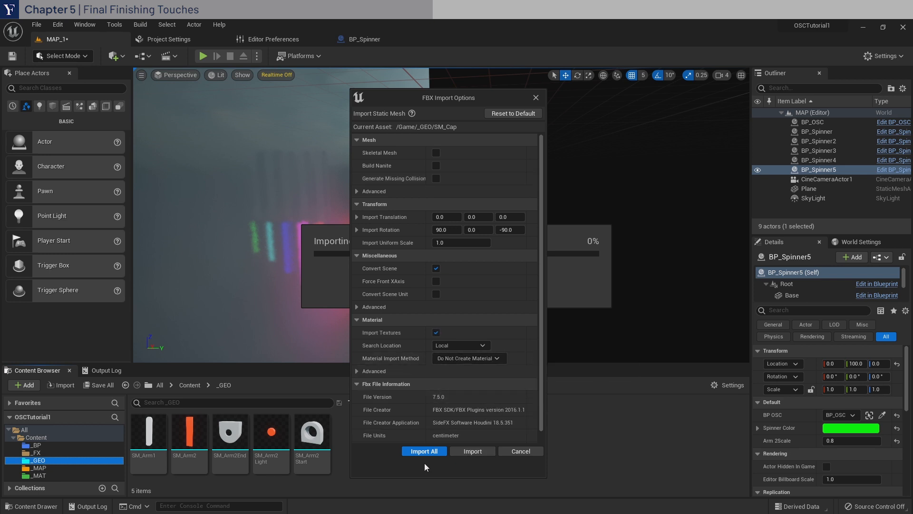
{"action": "left_click", "coordinate": [424, 450]}
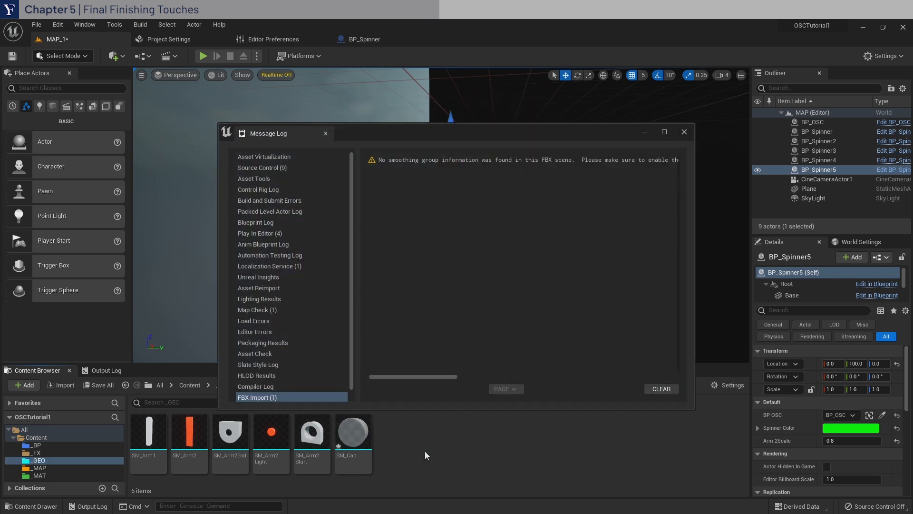
{"action": "left_click", "coordinate": [684, 131]}
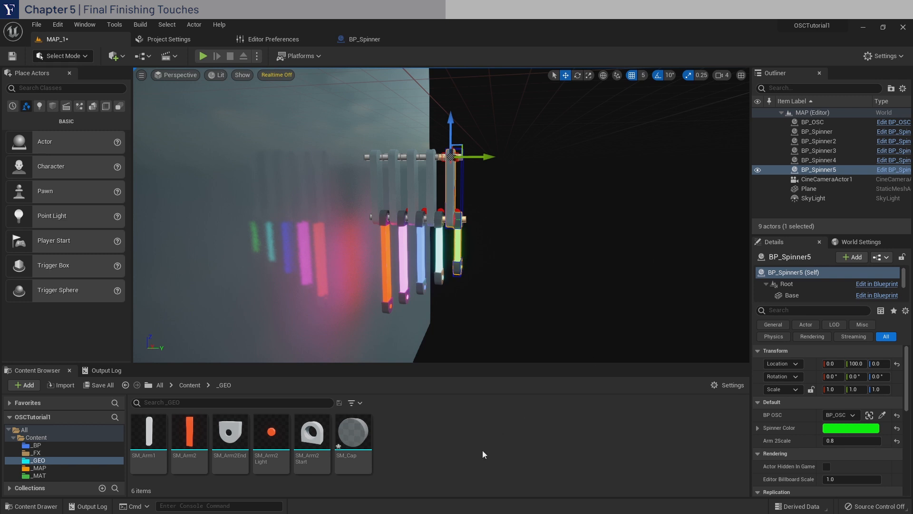
{"action": "double_click", "coordinate": [352, 432]}
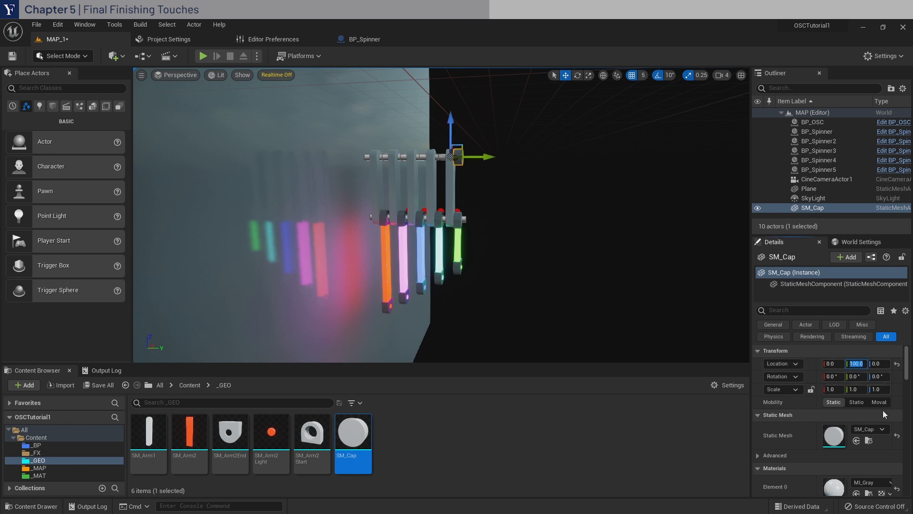
- Place a PostProcessVolume from Place Actors and move it to location 0, 0, 1000
{"action": "left_click", "coordinate": [602, 320]}
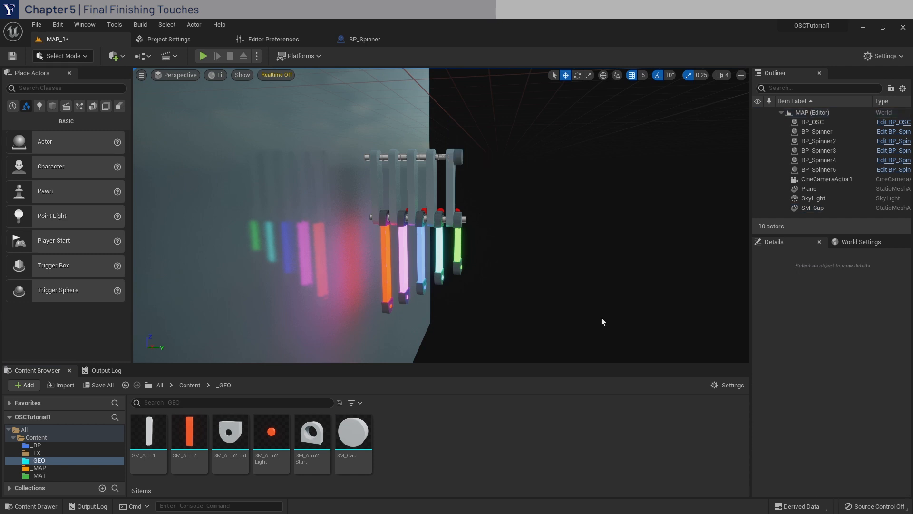
{"action": "left_click", "coordinate": [65, 87]}
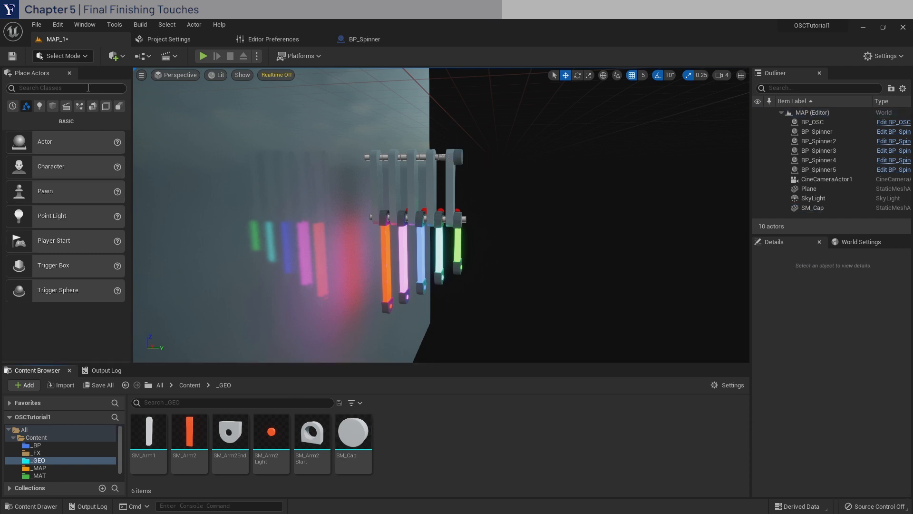
{"action": "type", "text": "post pro"}
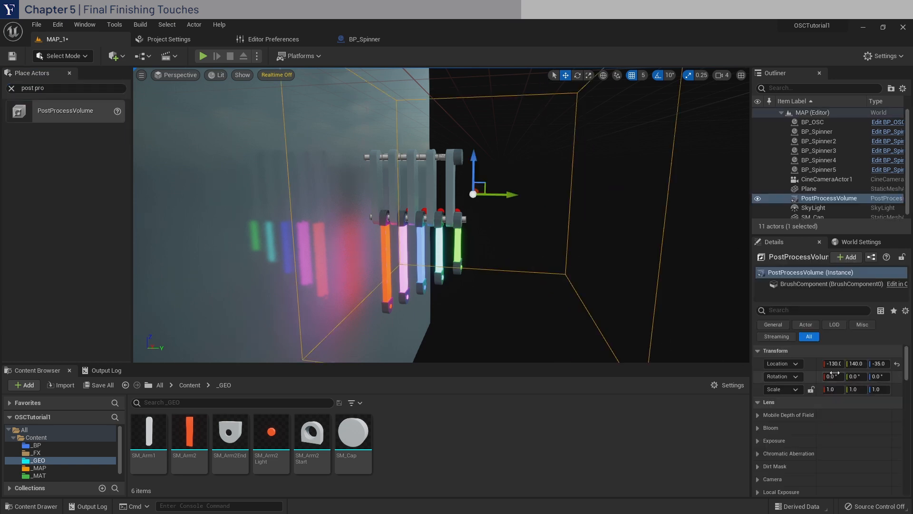
{"action": "left_click", "coordinate": [896, 363]}
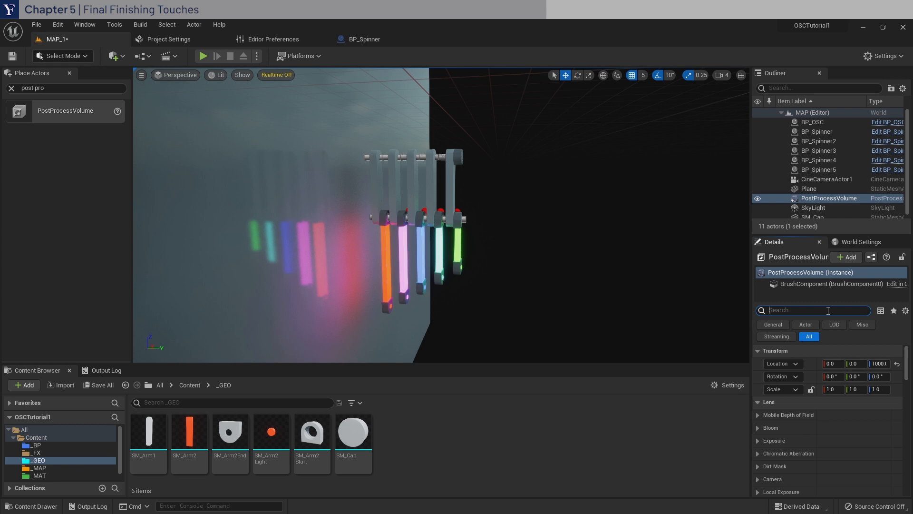
- Enable Infinite Extent and override Lumen Scene Lighting and Final Gather Quality at 2.0
{"action": "type", "text": "infi"}
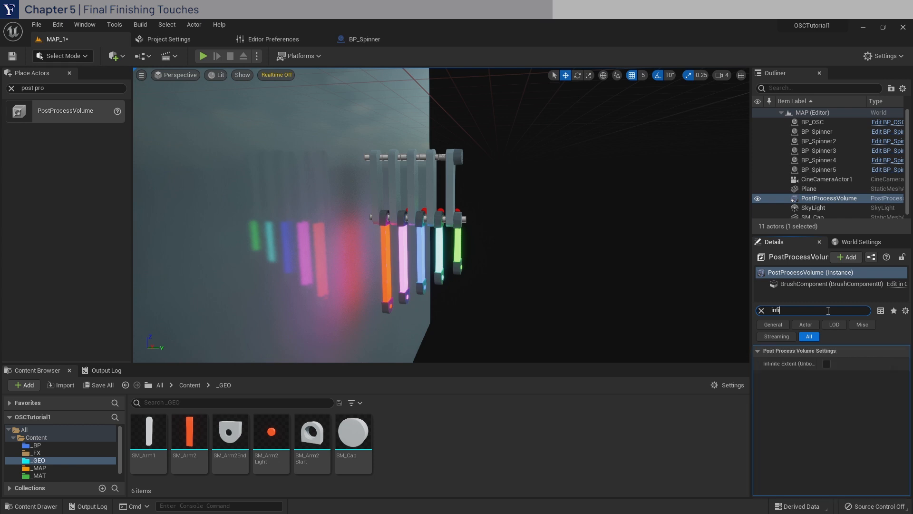
{"action": "left_click", "coordinate": [825, 363]}
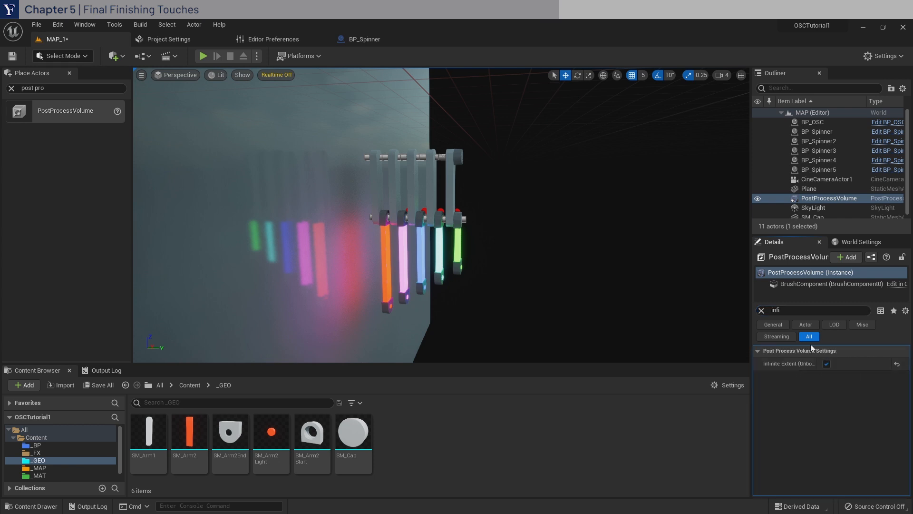
{"action": "type", "text": "lumen"}
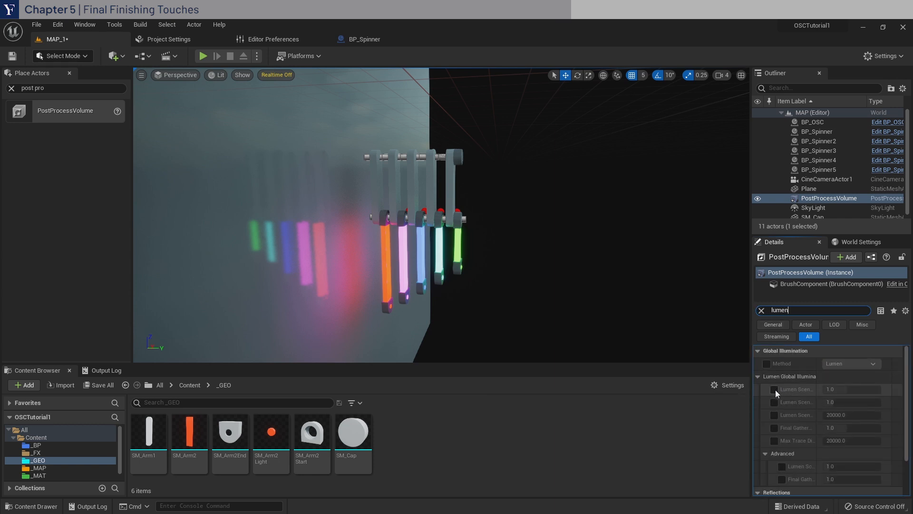
{"action": "left_click", "coordinate": [774, 389]}
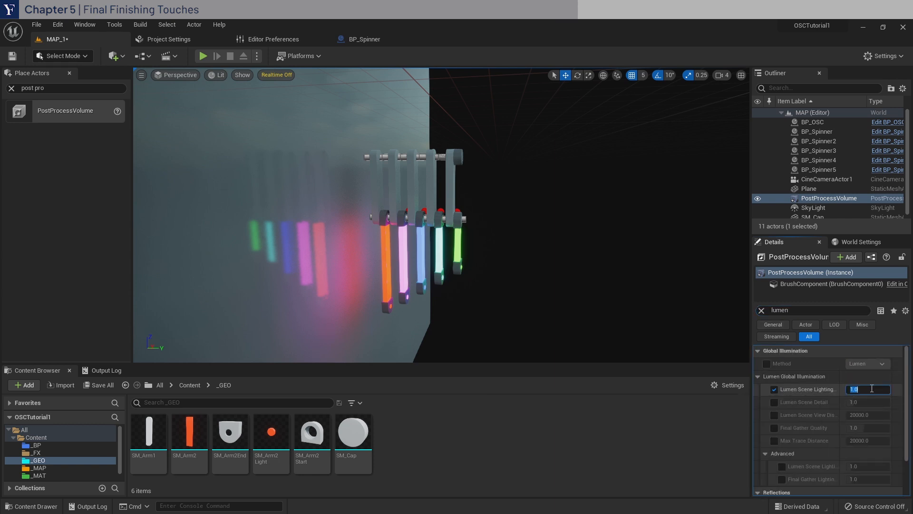
{"action": "type", "text": "2.0"}
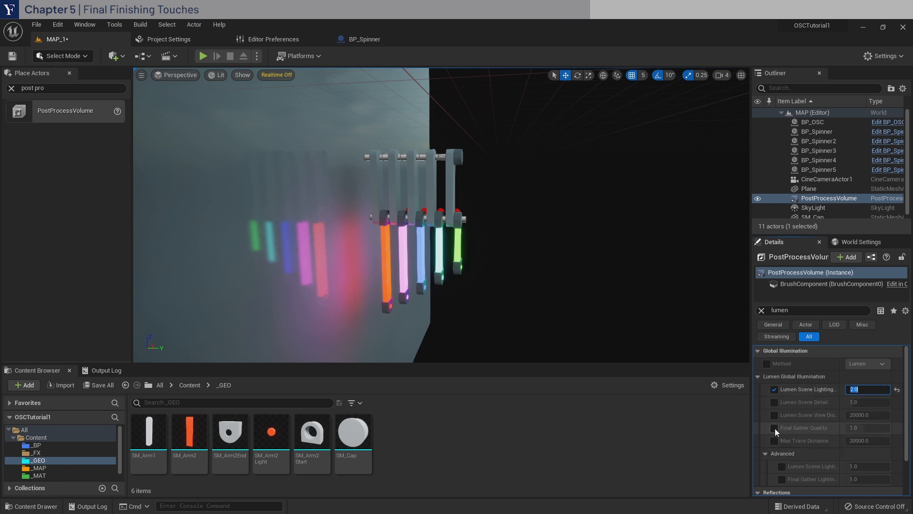
{"action": "left_click", "coordinate": [774, 427]}
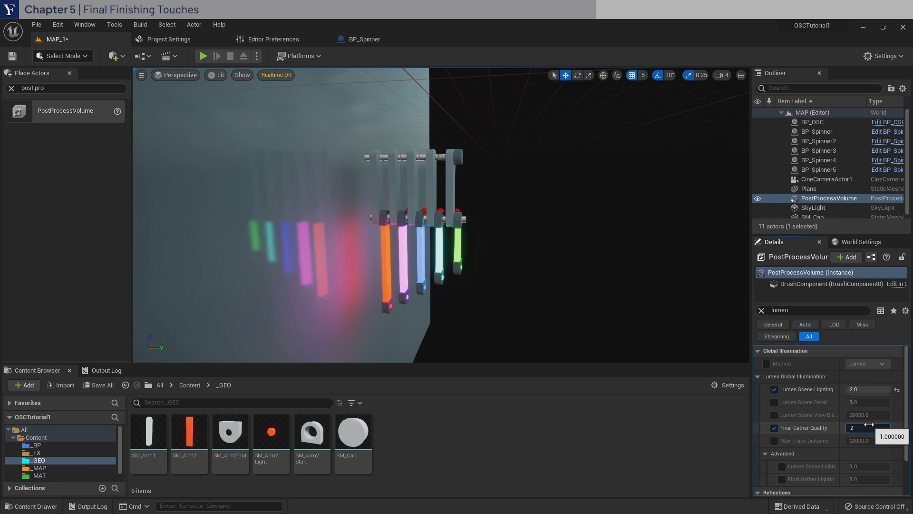
- Set Lumen Reflections Quality to 2.0 and search the volume's properties for bloom
{"action": "scroll", "scroll_direction": "down", "scroll_amount": 3}
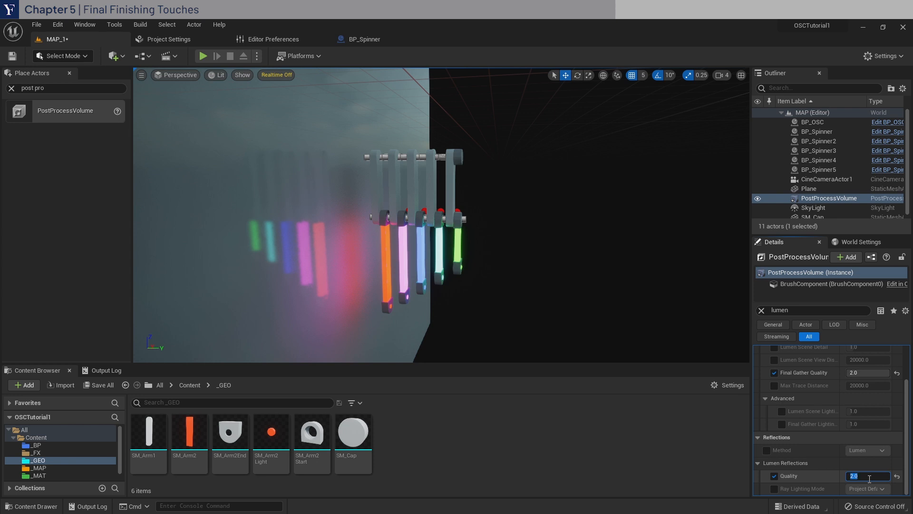
{"action": "left_click", "coordinate": [759, 310]}
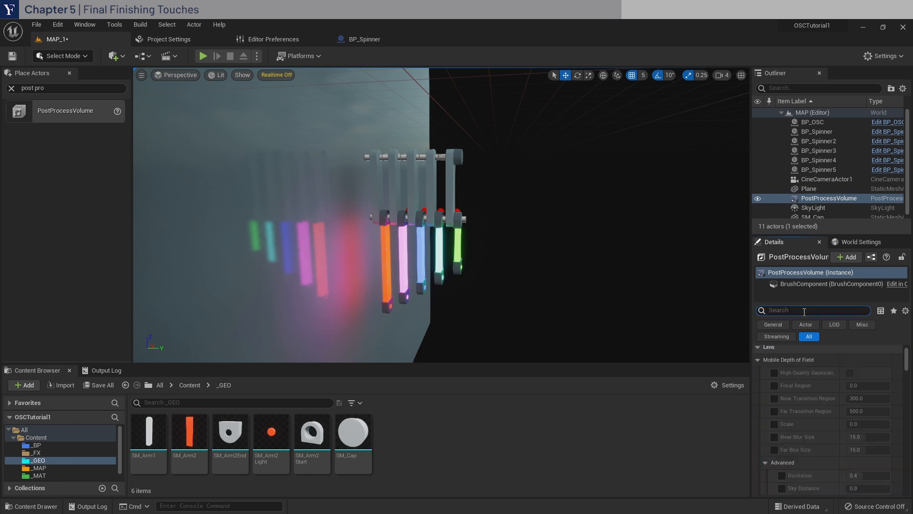
{"action": "type", "text": "bloom"}
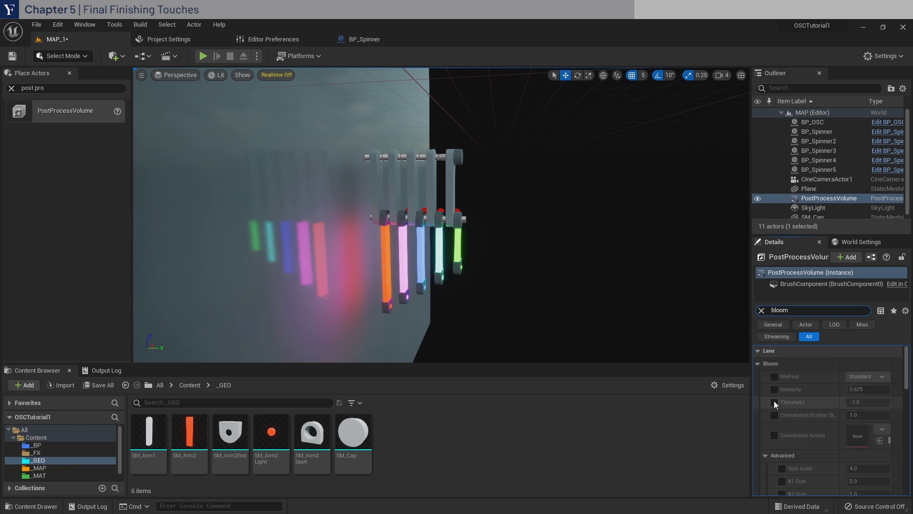
{"action": "left_click", "coordinate": [774, 389]}
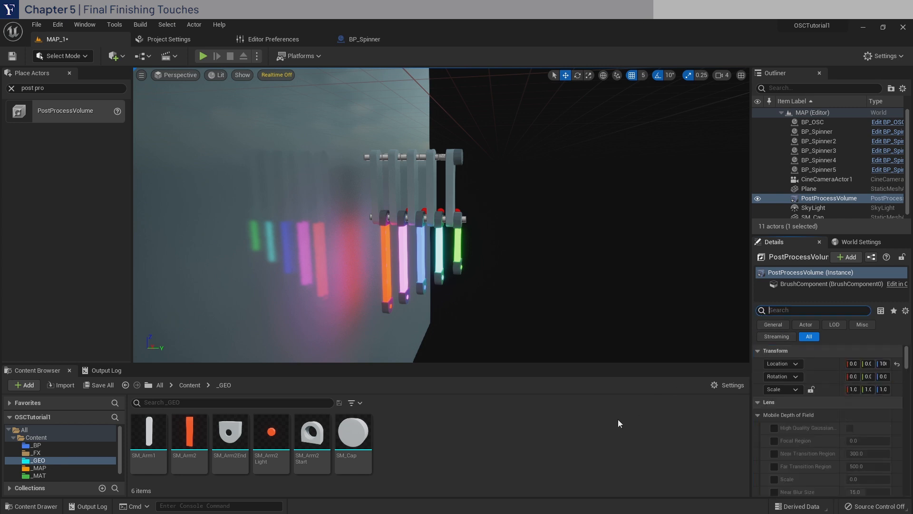
- In the Level Blueprint, add an Escape key event wired to a Quit Game node
{"action": "left_click", "coordinate": [139, 57]}
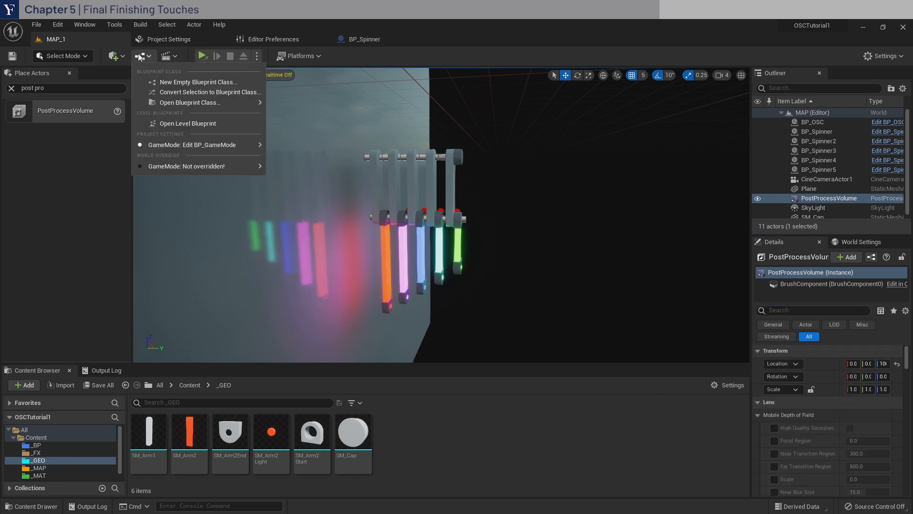
{"action": "left_click", "coordinate": [188, 122]}
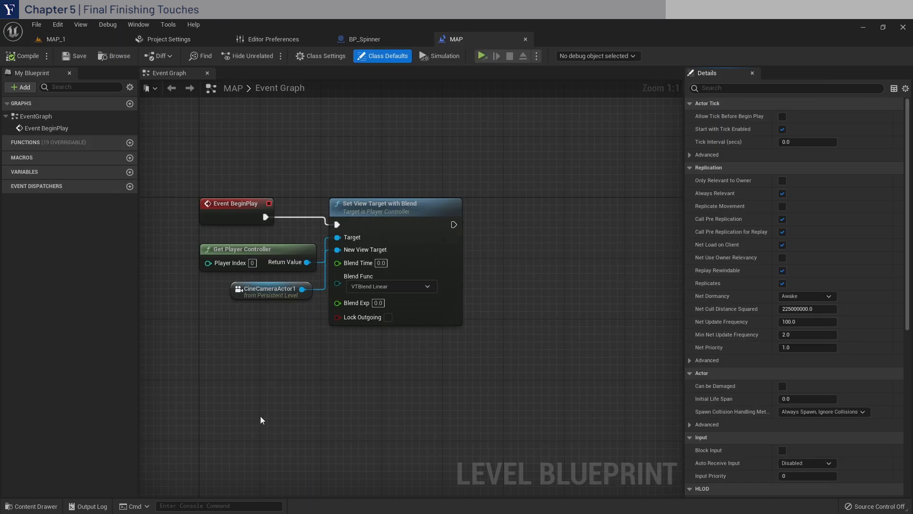
{"action": "type", "text": "esc"}
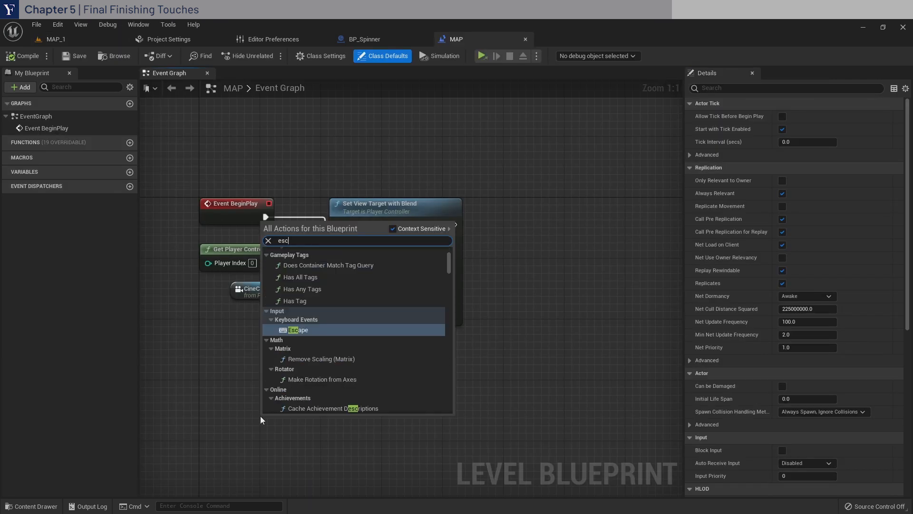
{"action": "left_click", "coordinate": [298, 330]}
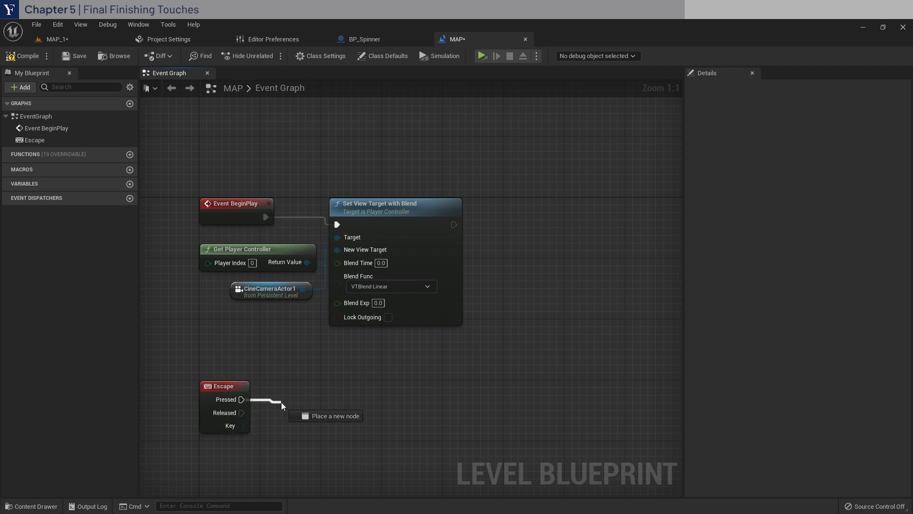
{"action": "type", "text": "quitga"}
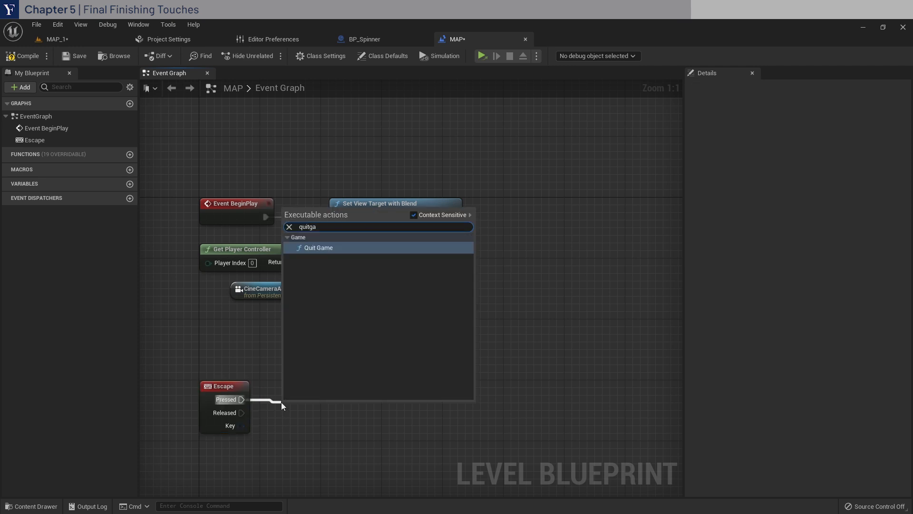
{"action": "left_click", "coordinate": [320, 247]}
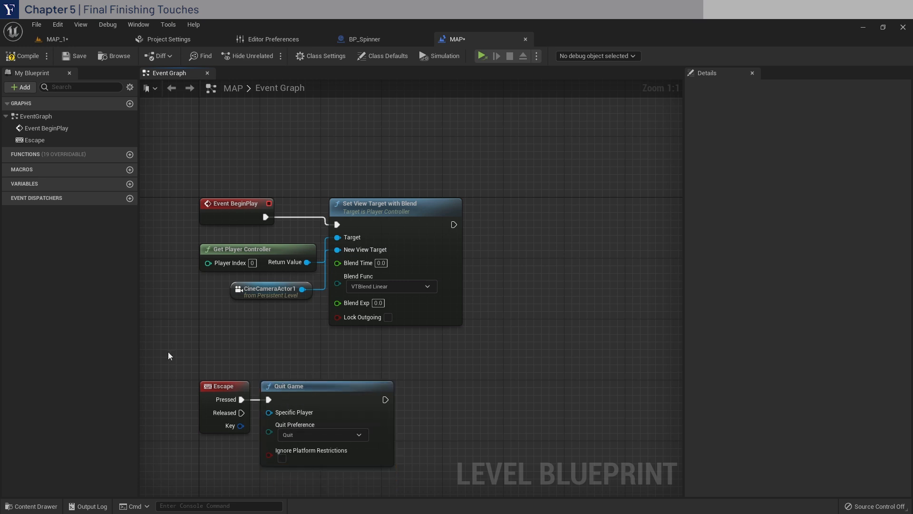
- Uncheck Consume Input on the Escape key event
{"action": "left_click", "coordinate": [223, 385]}
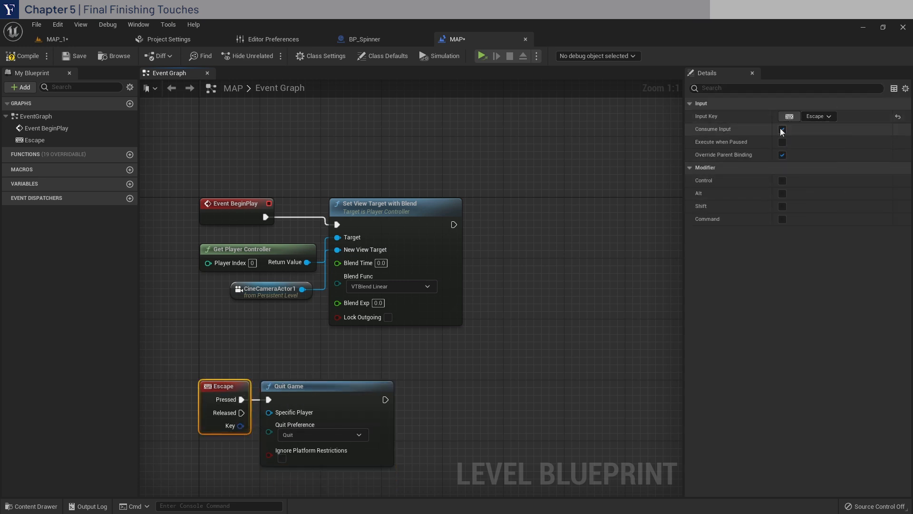
{"action": "left_click", "coordinate": [782, 128]}
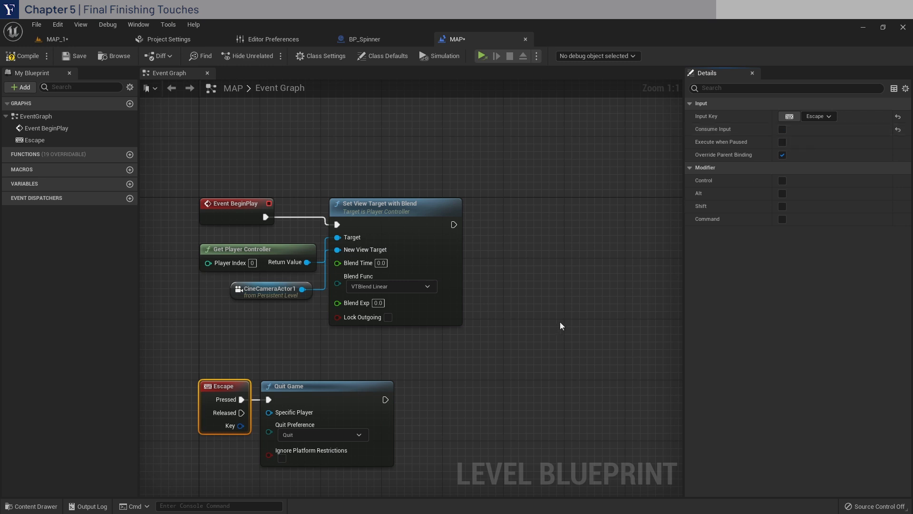
{"action": "mouse_move", "coordinate": [542, 266]}
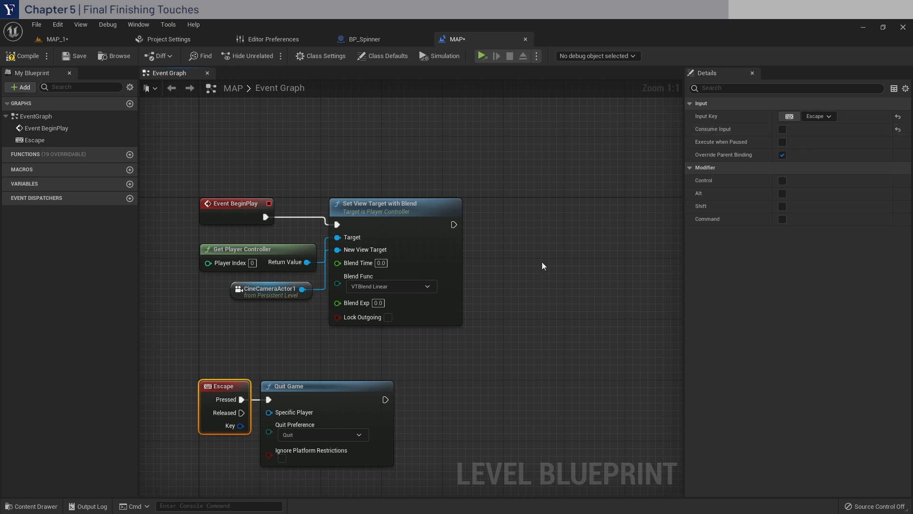
{"action": "left_click", "coordinate": [541, 265]}
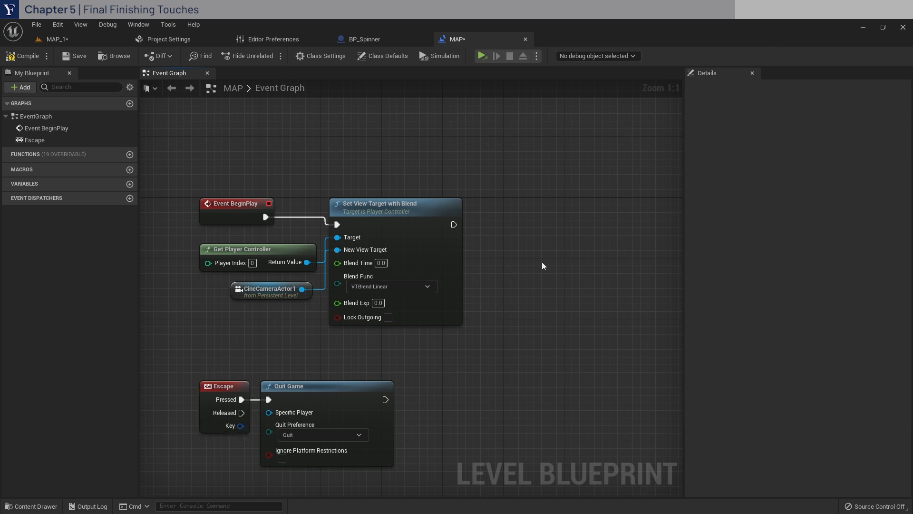
- Chain an Execute Console Command node running t.maxFPS 60 after Set View Target with Blend
{"action": "left_click_drag", "start_coordinate": [454, 225], "coordinate": [521, 229]}
{"action": "type", "text": "execute"}
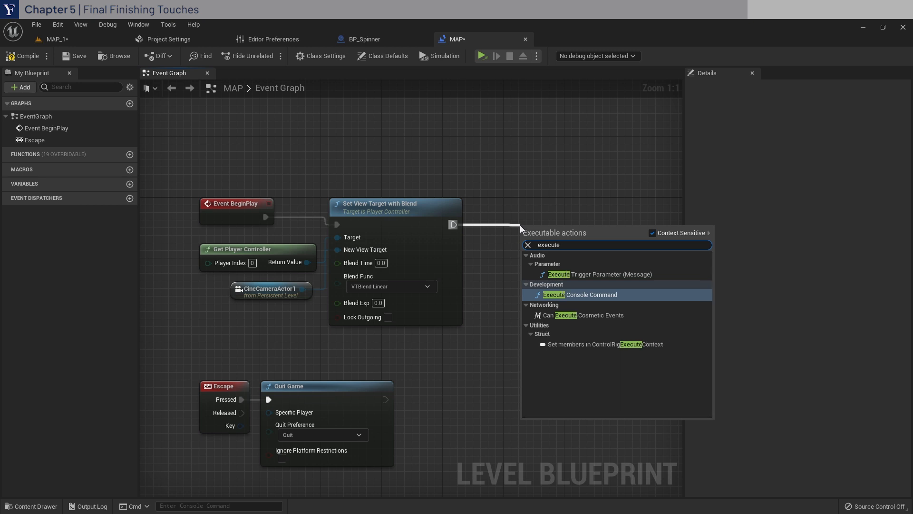
{"action": "left_click", "coordinate": [580, 294]}
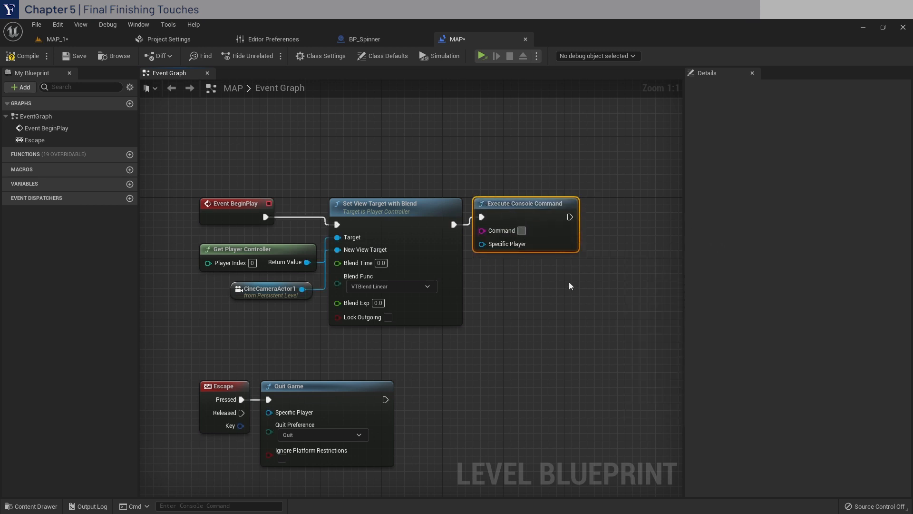
{"action": "type", "text": "t.maxFPS 60"}
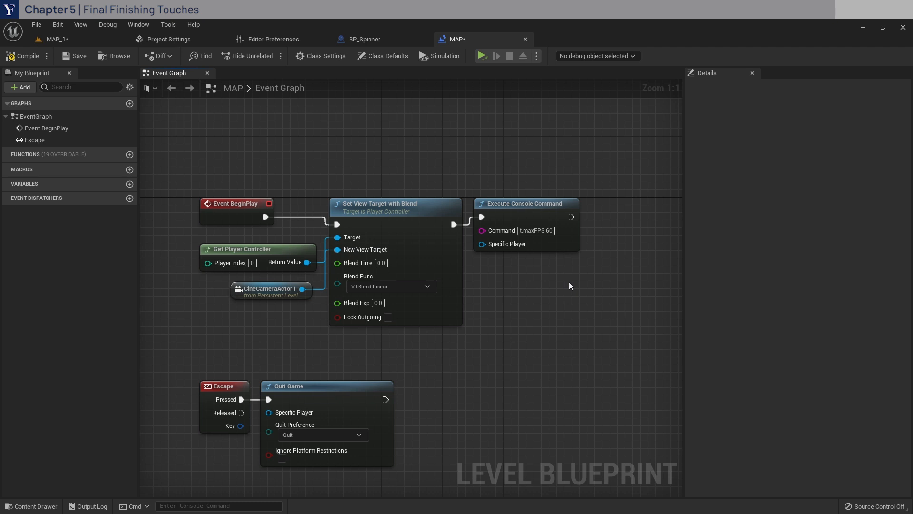
{"action": "mouse_move", "coordinate": [351, 216]}
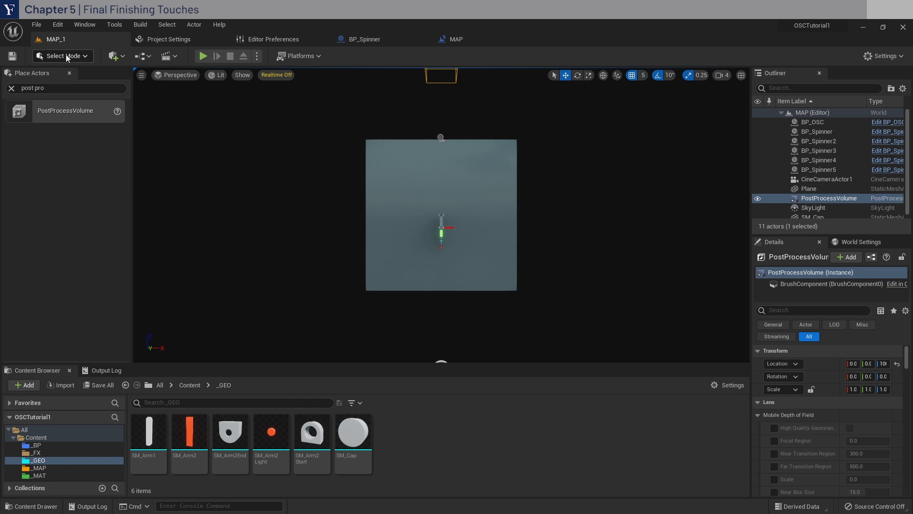
- Show the Play options menu in the level editor
{"action": "left_click", "coordinate": [256, 56]}
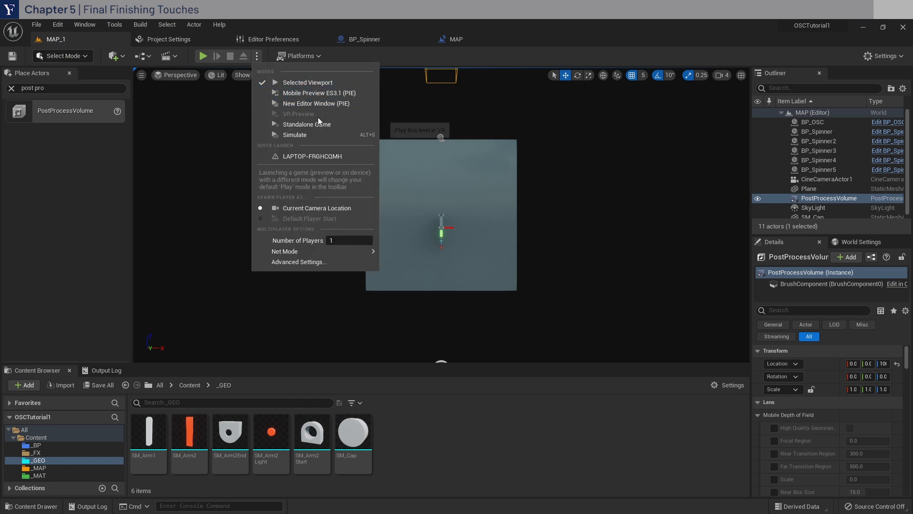